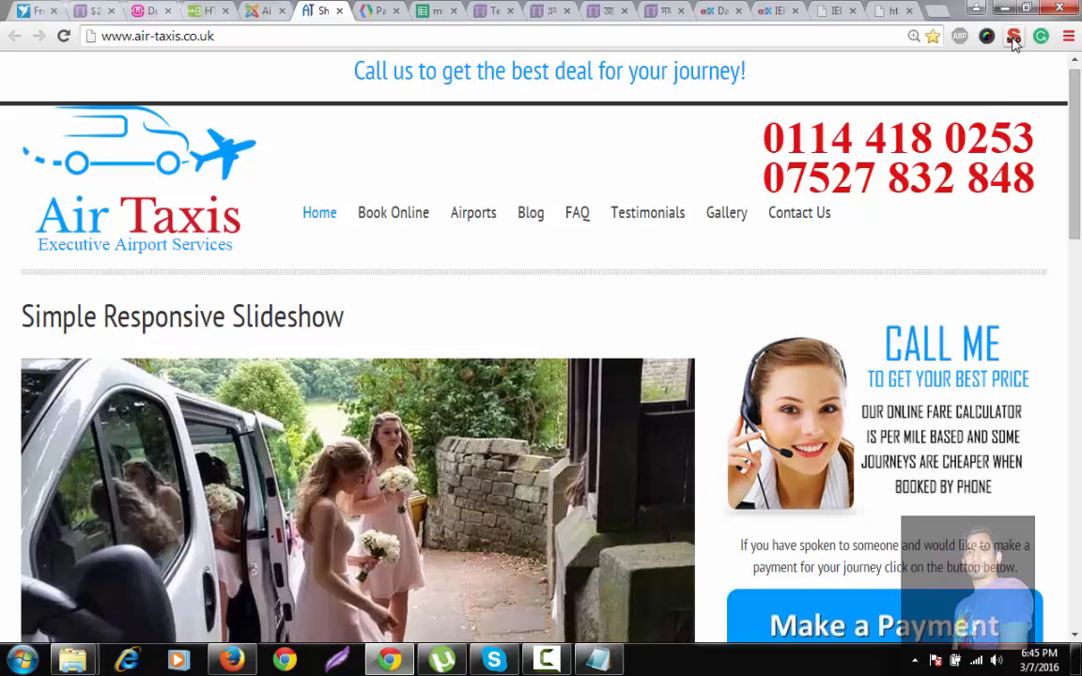
# View the SEO META extension's Images report: 11 images, 3 without ALT, 7 without title
pyautogui.click(1014, 36)
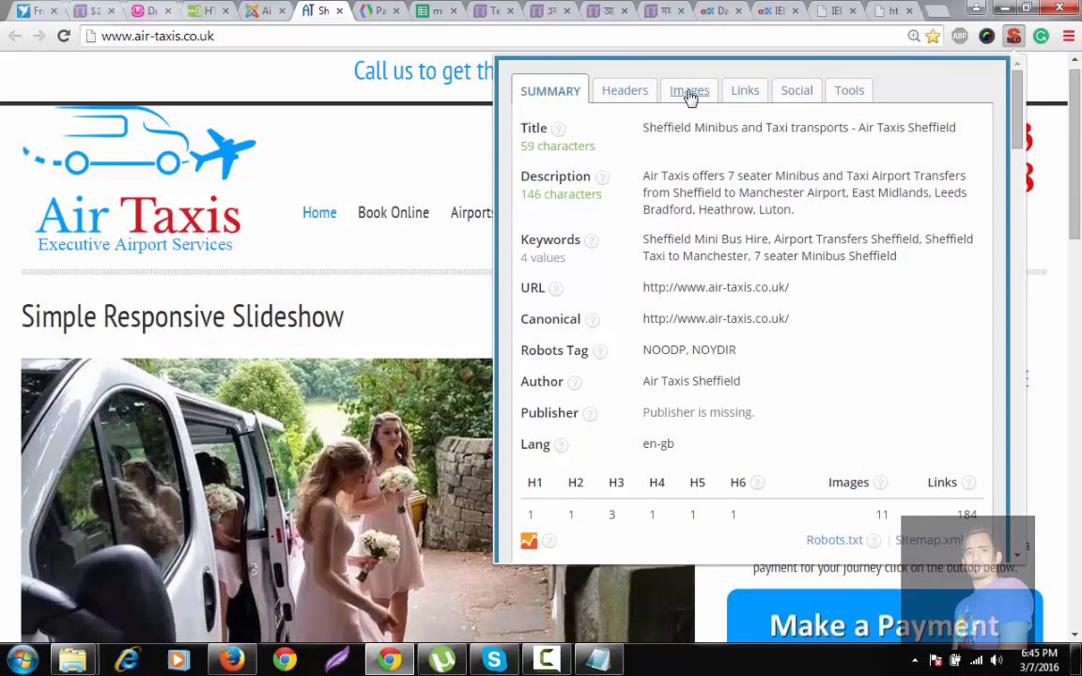
pyautogui.click(688, 90)
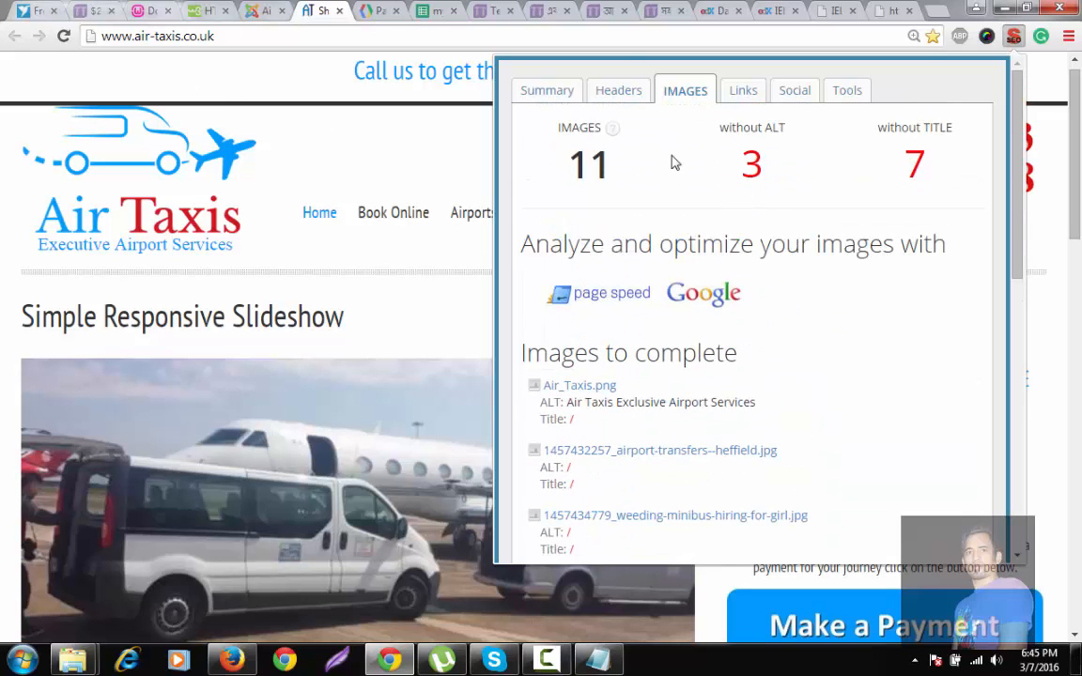
pyautogui.moveTo(793, 135)
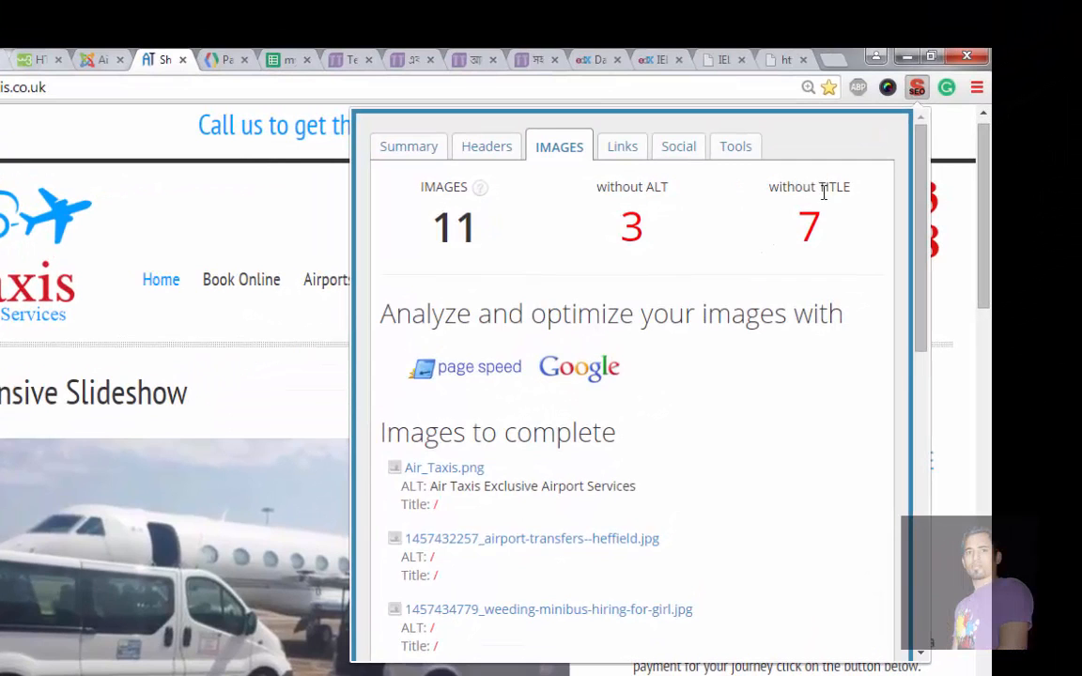
pyautogui.scroll(-3)
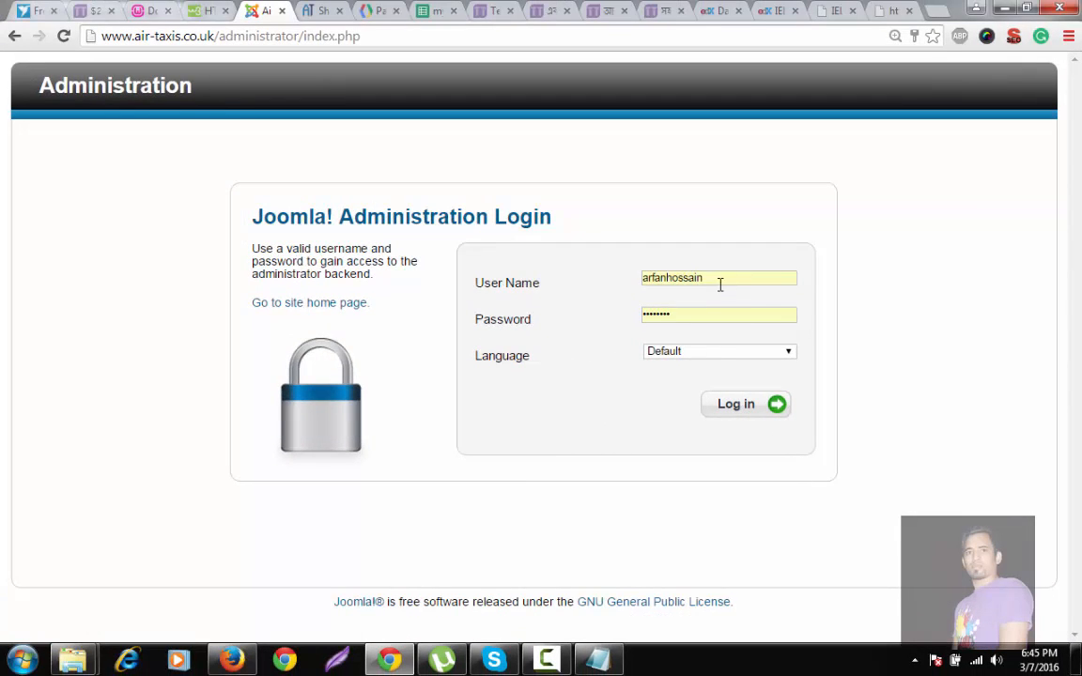
# Log in to the backend and go to Menu Manager's Main Menu items
pyautogui.click(744, 404)
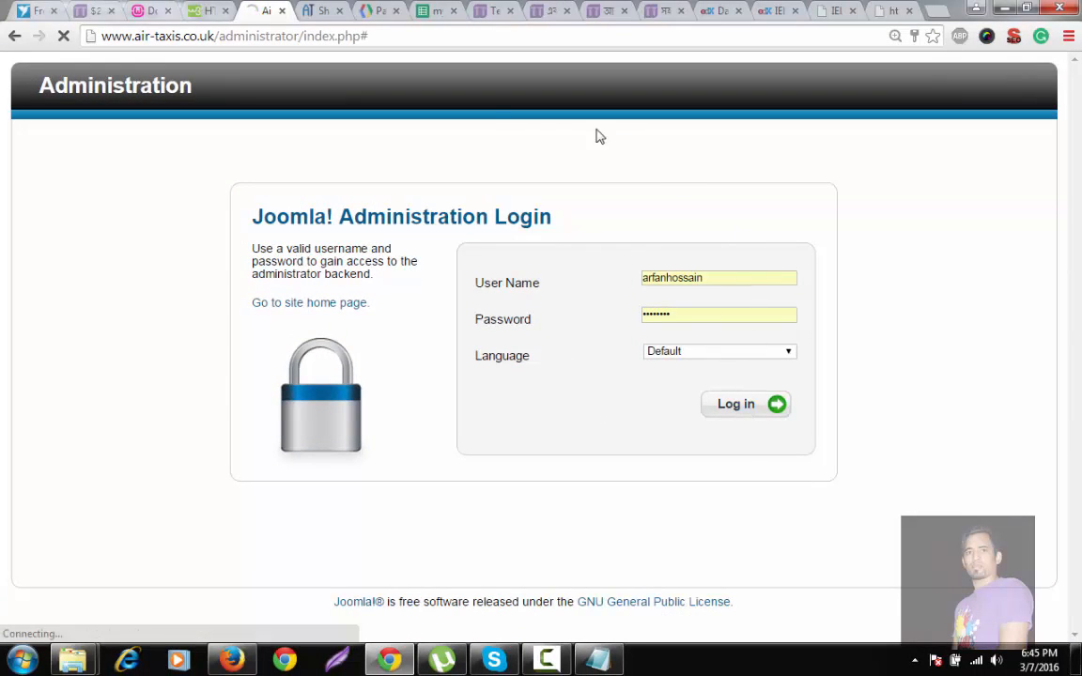
pyautogui.click(744, 404)
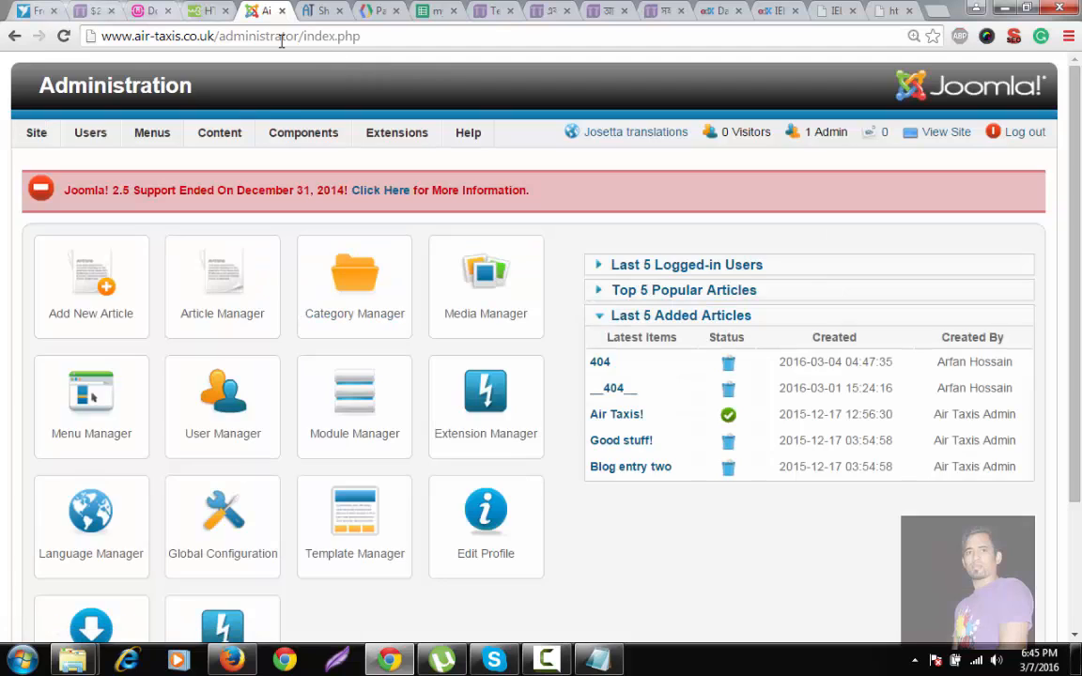
pyautogui.click(150, 132)
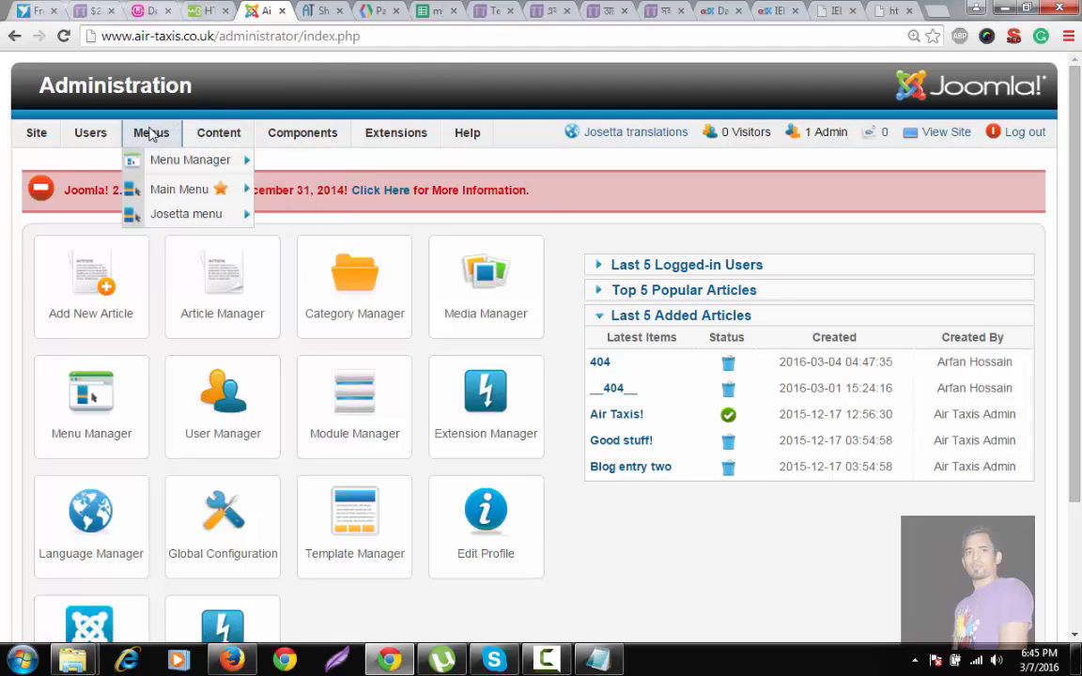
pyautogui.moveTo(190, 159)
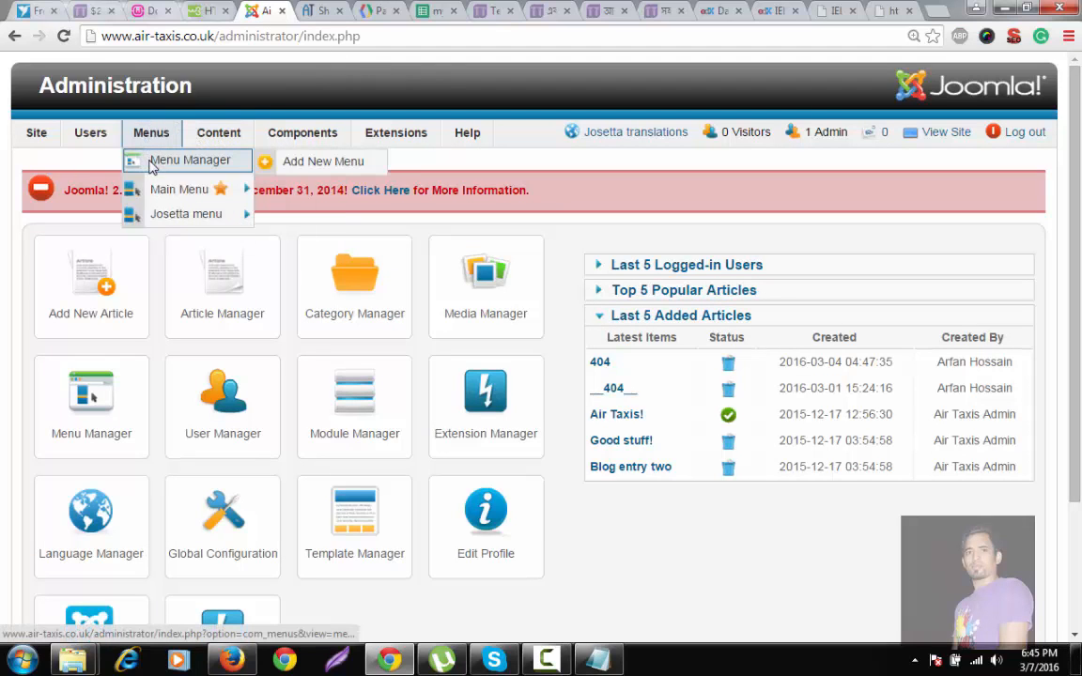
pyautogui.click(188, 160)
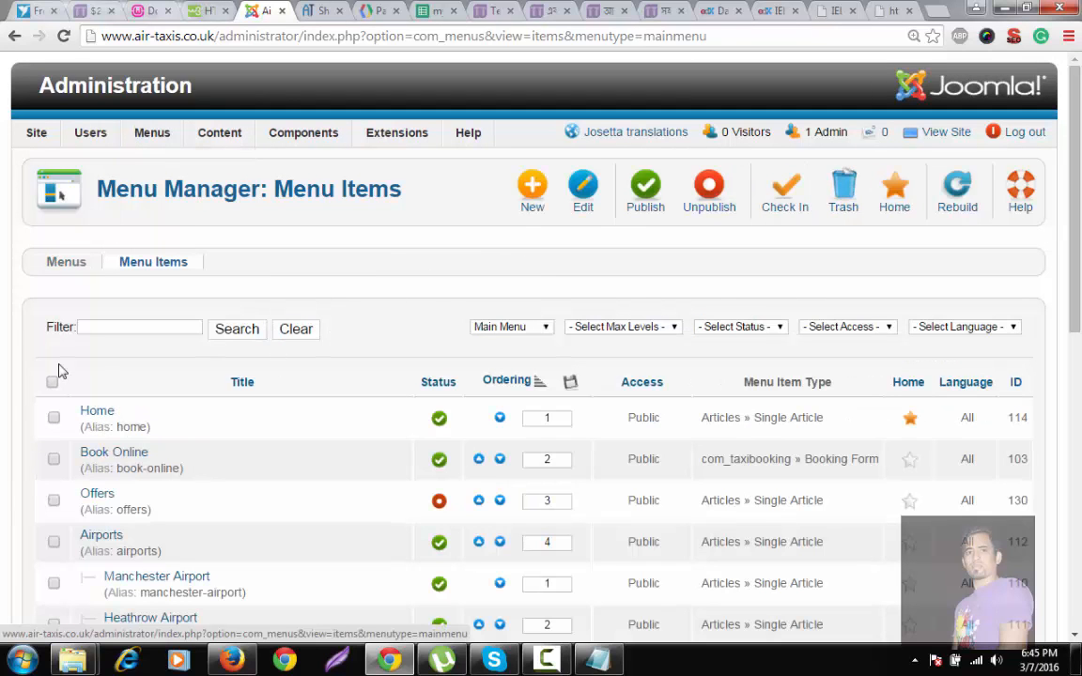
# Select the Home menu item and bring it up for editing
pyautogui.click(53, 417)
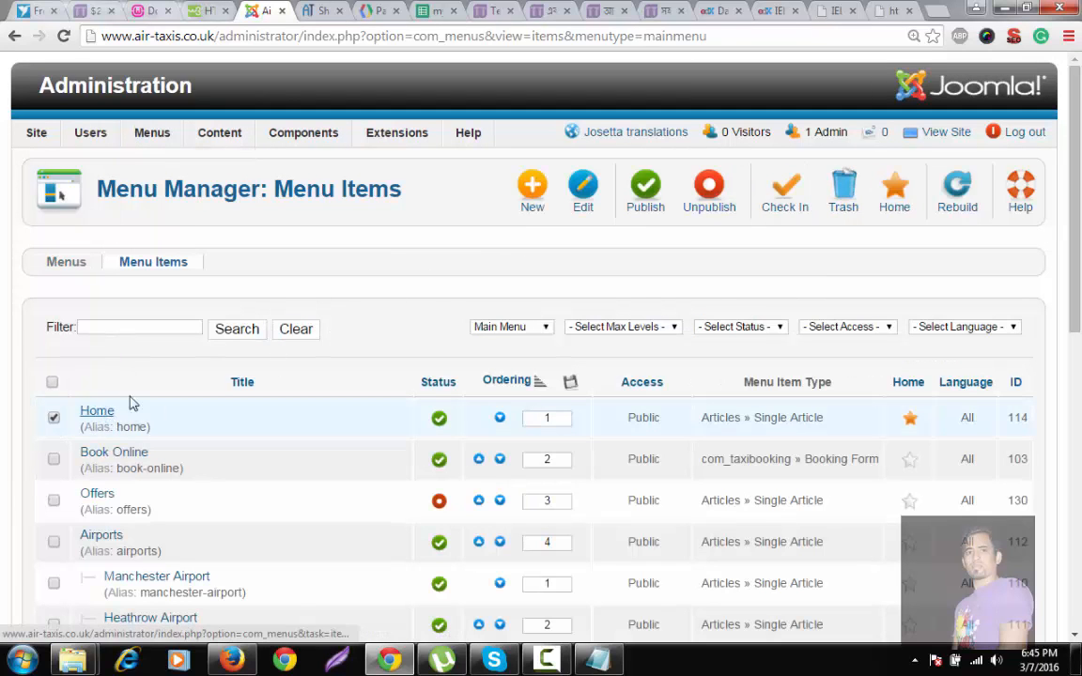
pyautogui.click(52, 417)
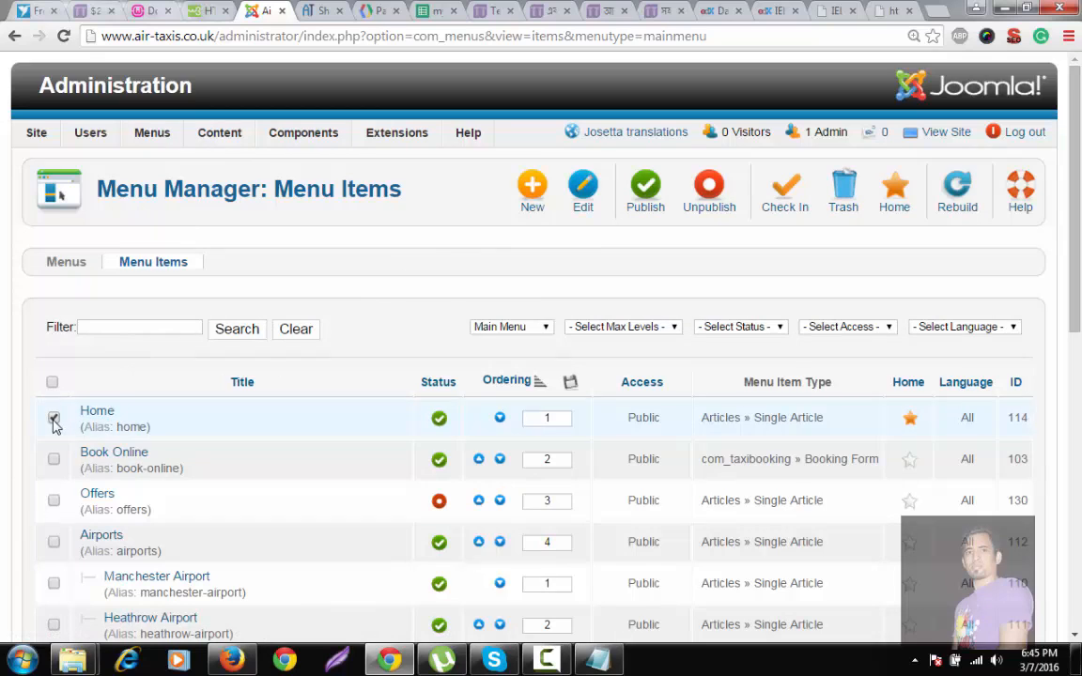
pyautogui.click(52, 417)
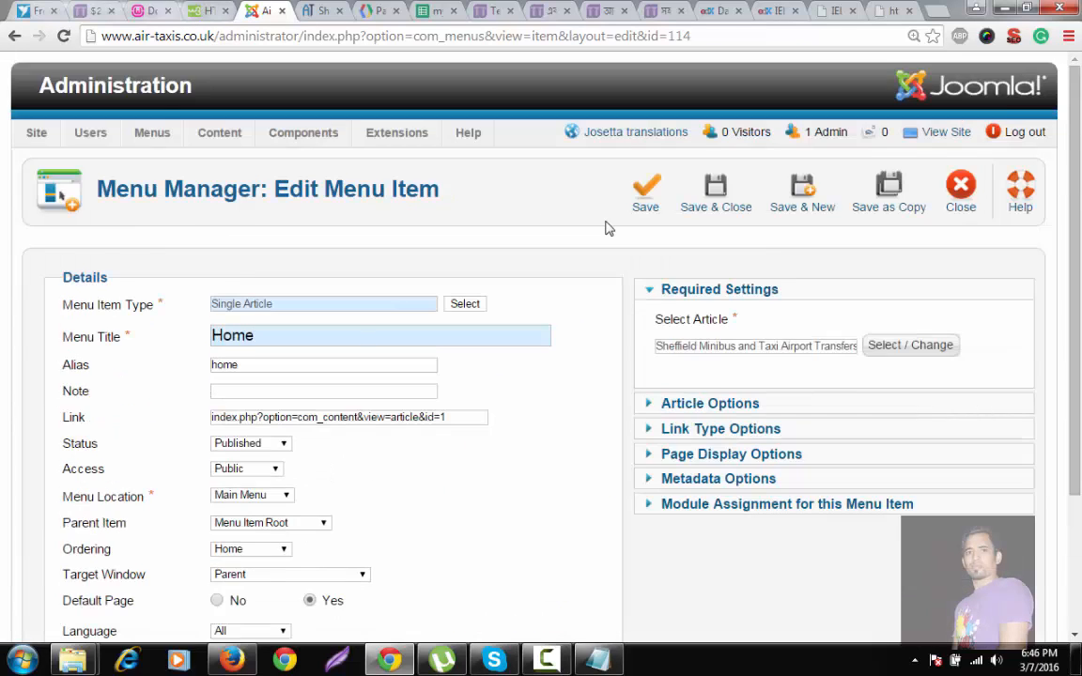
# From Home's module assignments, bring up the Make a Payment Custom HTML module for editing
pyautogui.scroll(-3)
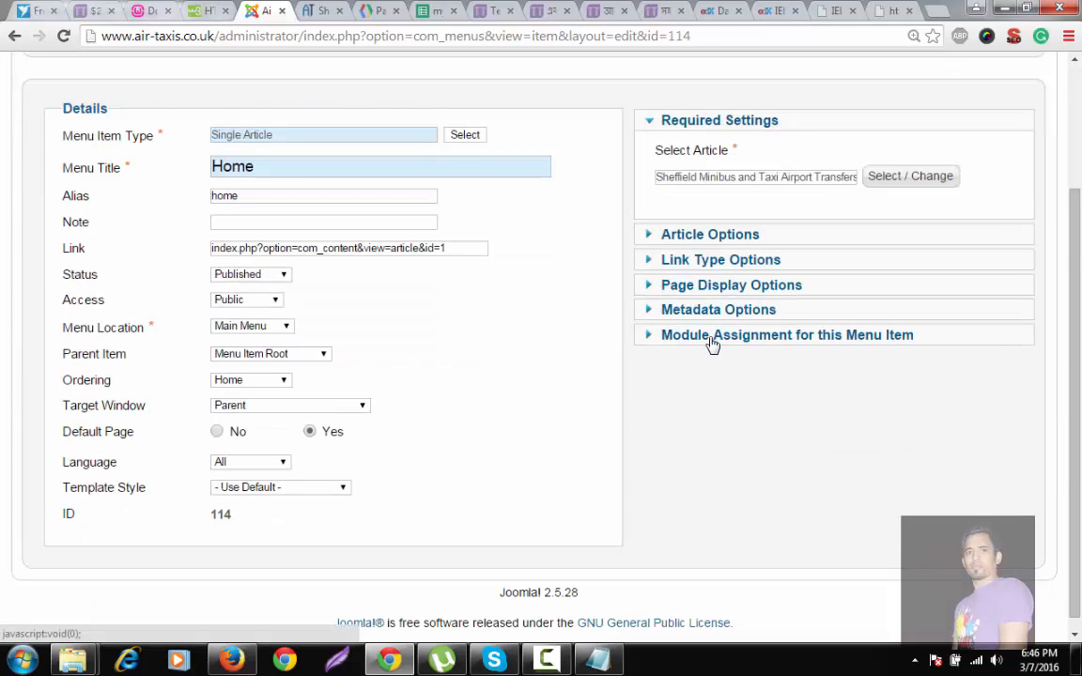
pyautogui.moveTo(780, 350)
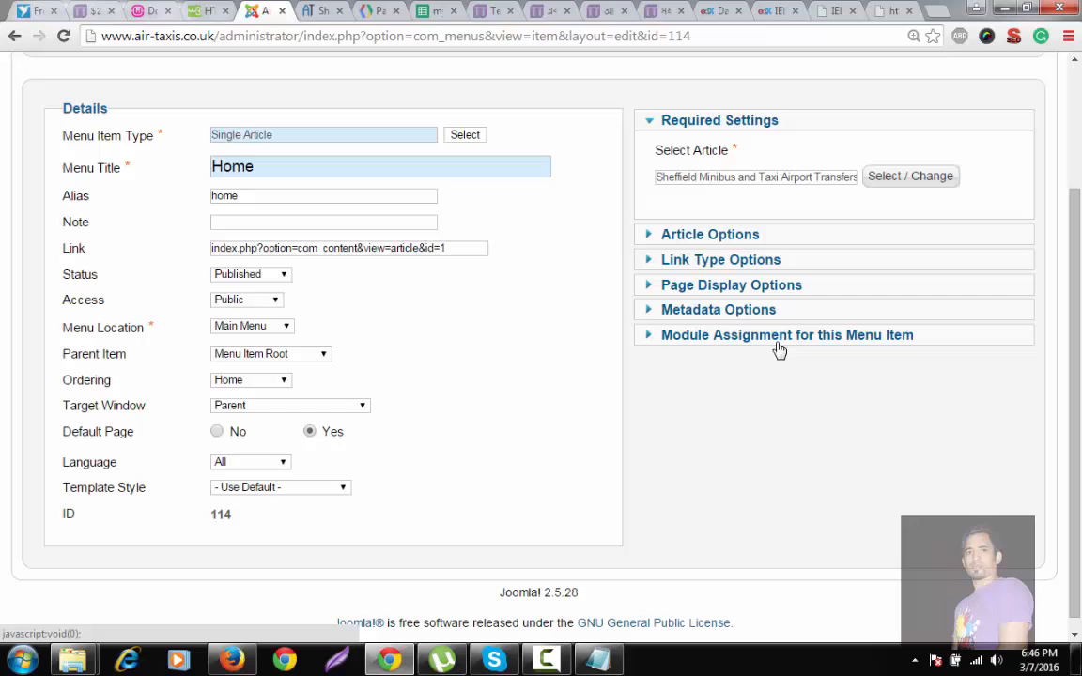
pyautogui.moveTo(785, 342)
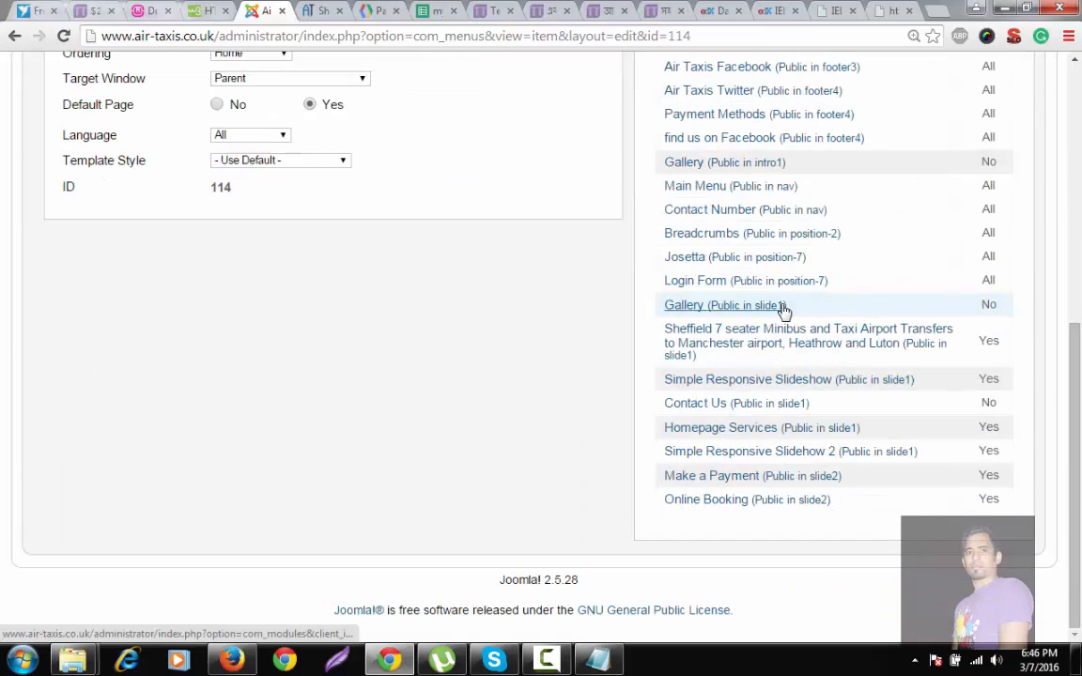
pyautogui.scroll(-3)
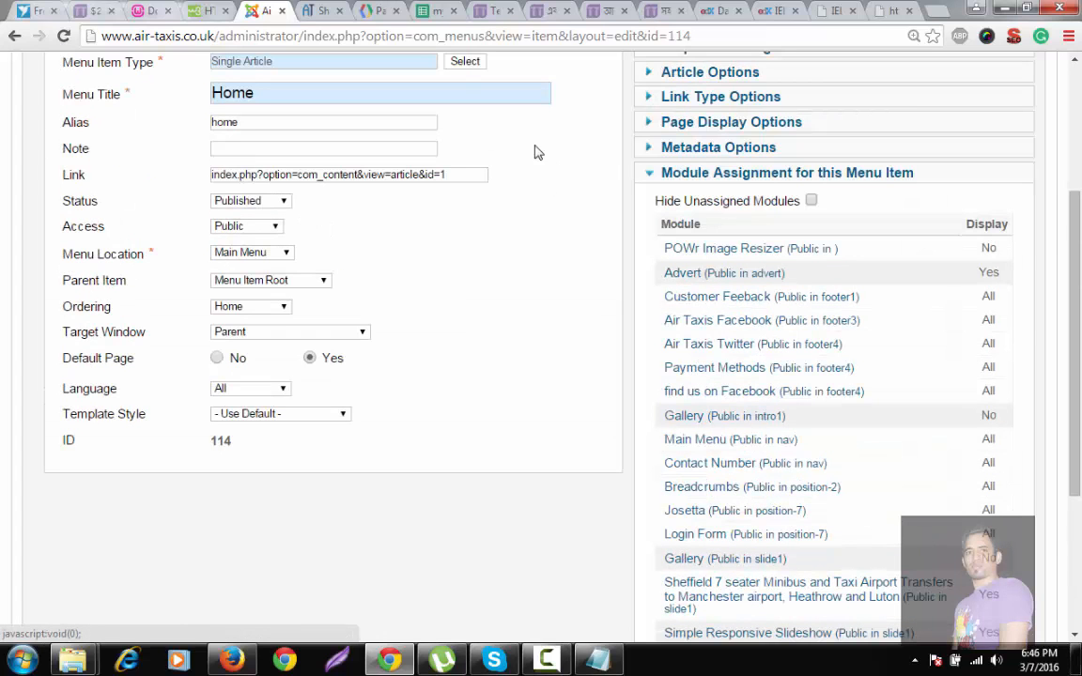
pyautogui.scroll(-3)
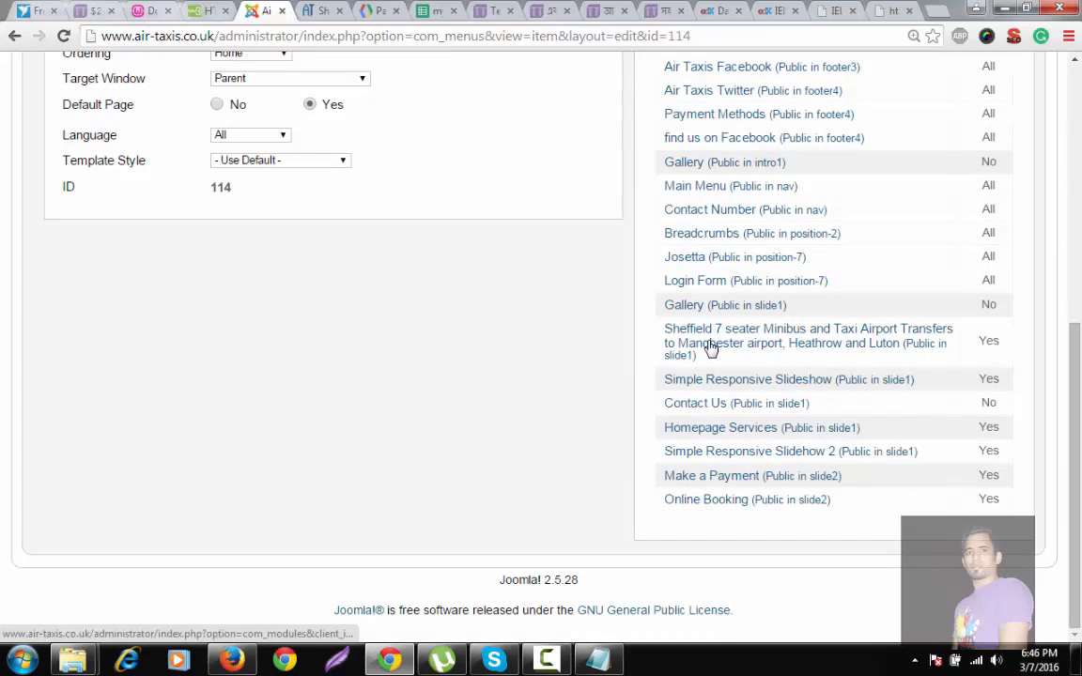
pyautogui.moveTo(733, 461)
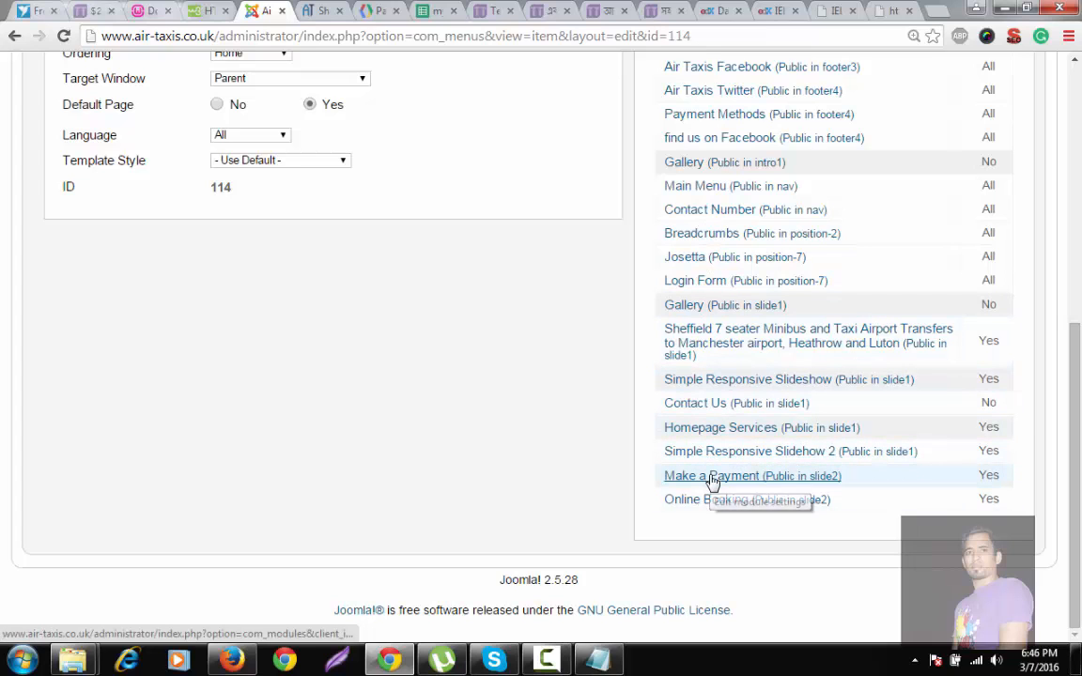
pyautogui.click(711, 478)
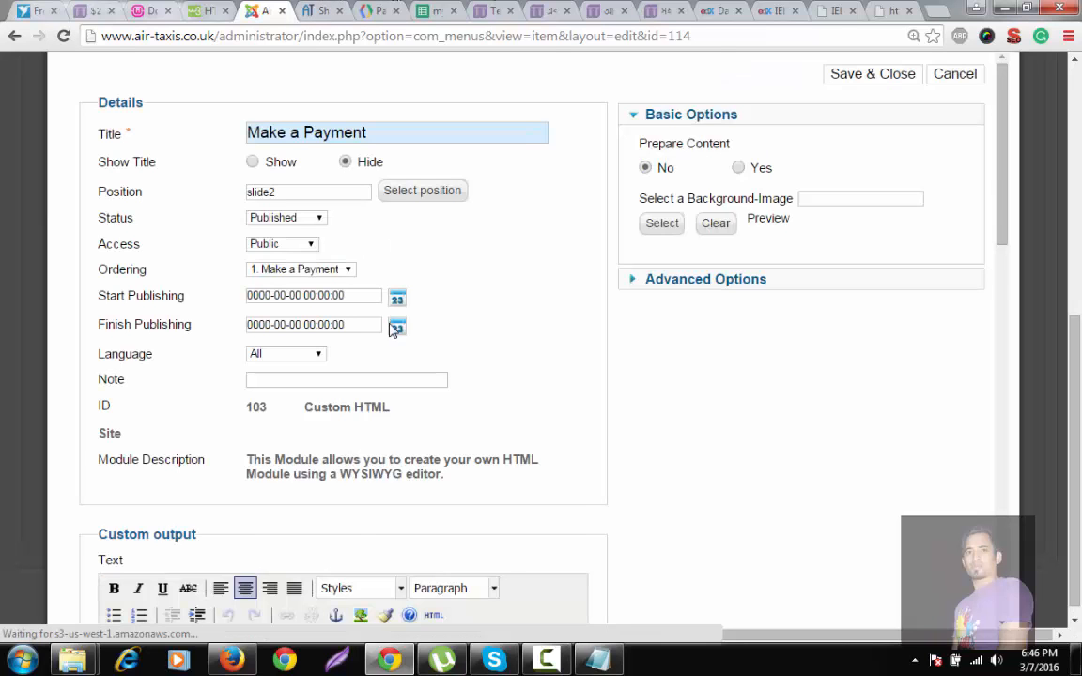
# Select the Call Me image in the module's custom output editor
pyautogui.scroll(-3)
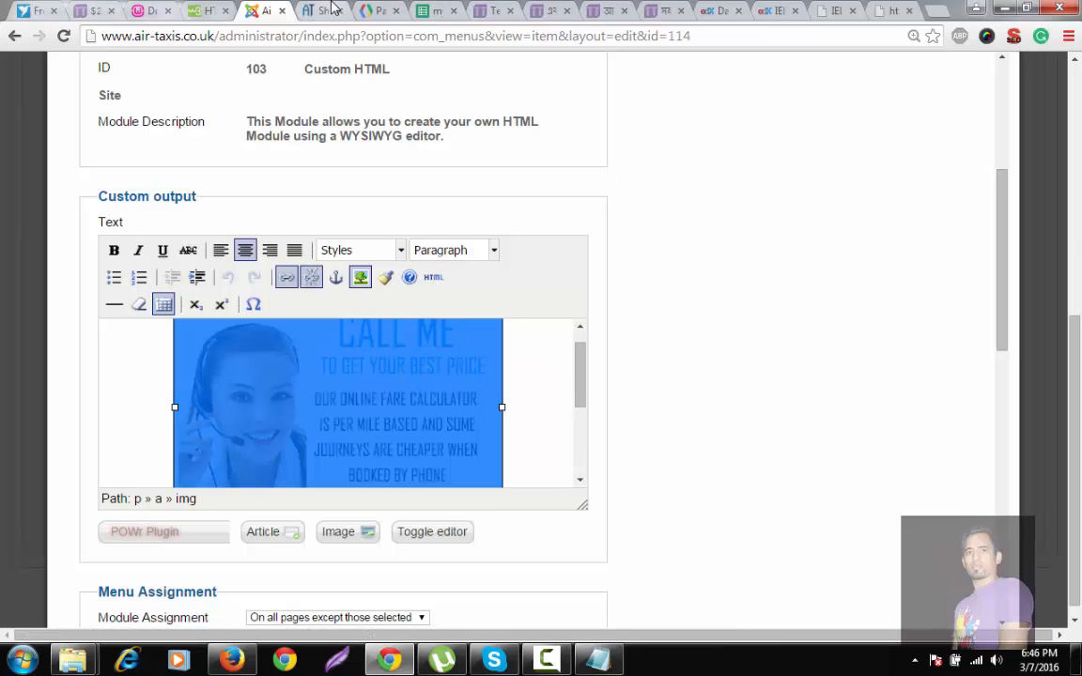
pyautogui.click(319, 11)
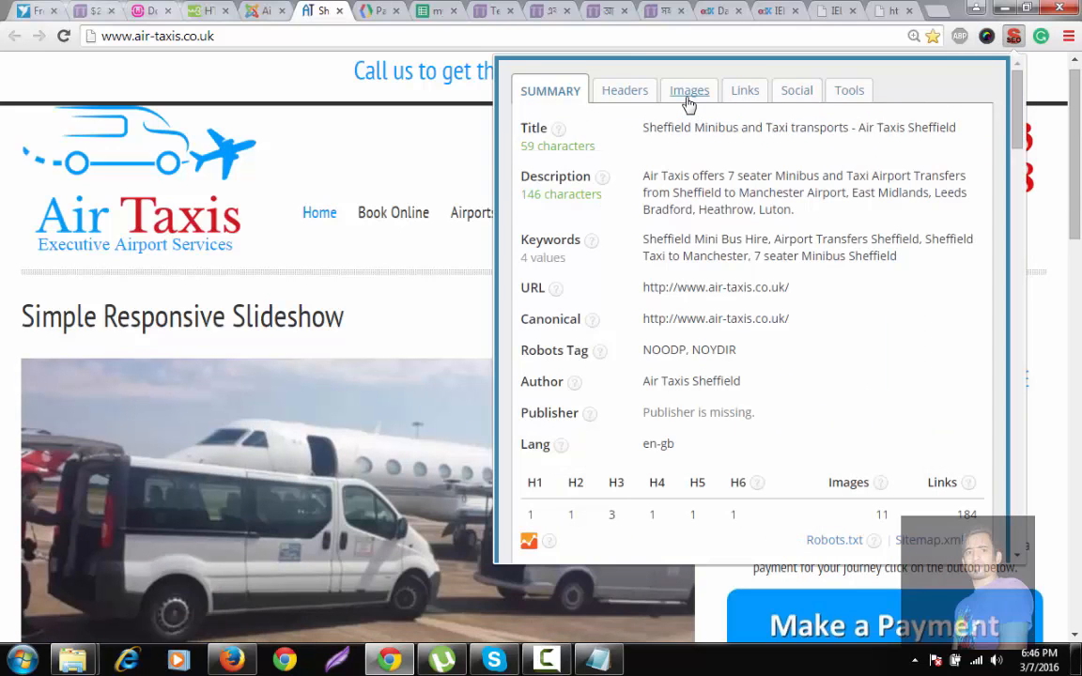
# Review the SEO report's completed images, call-us.jpg with ALT 'call to air taxis' and title 'Call for taxi'
pyautogui.click(690, 90)
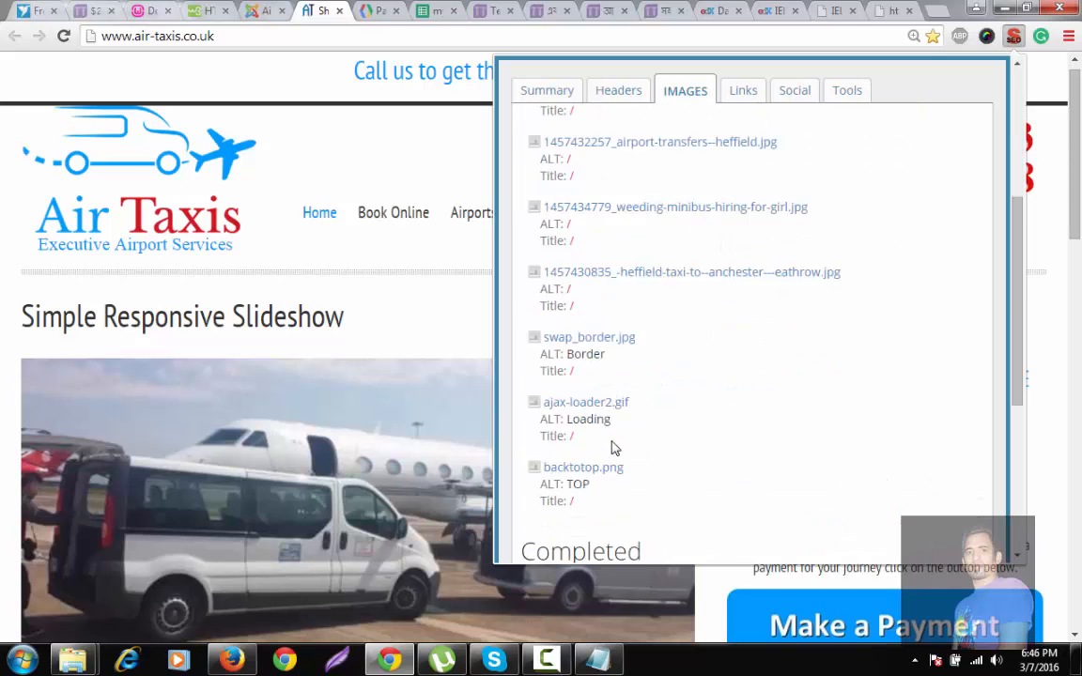
pyautogui.scroll(-3)
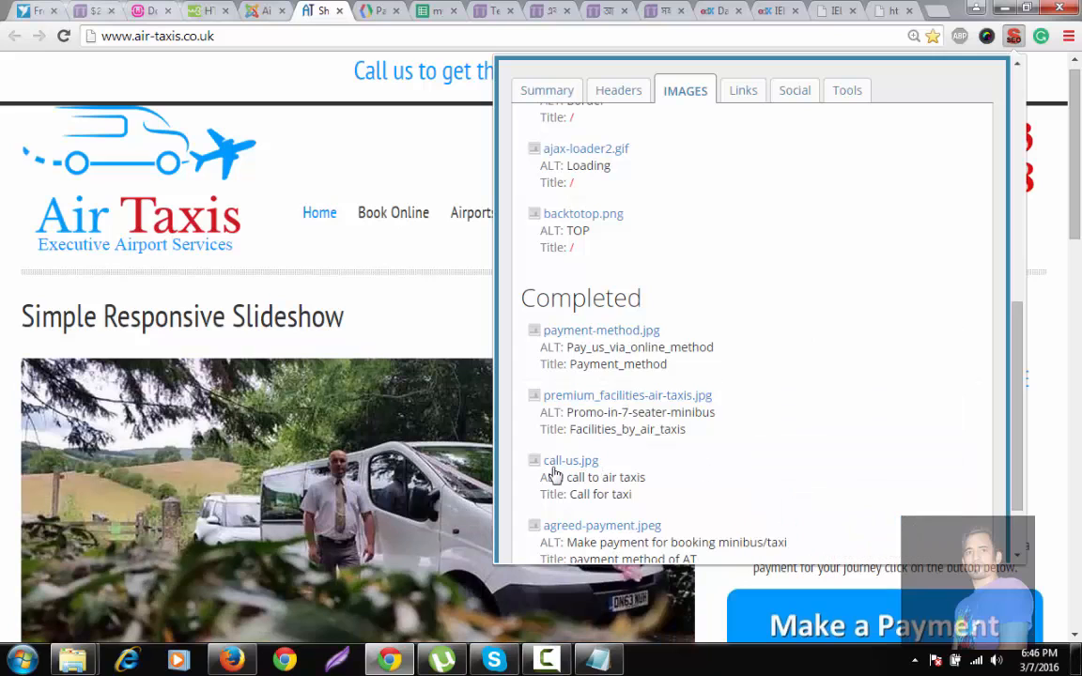
pyautogui.scroll(-3)
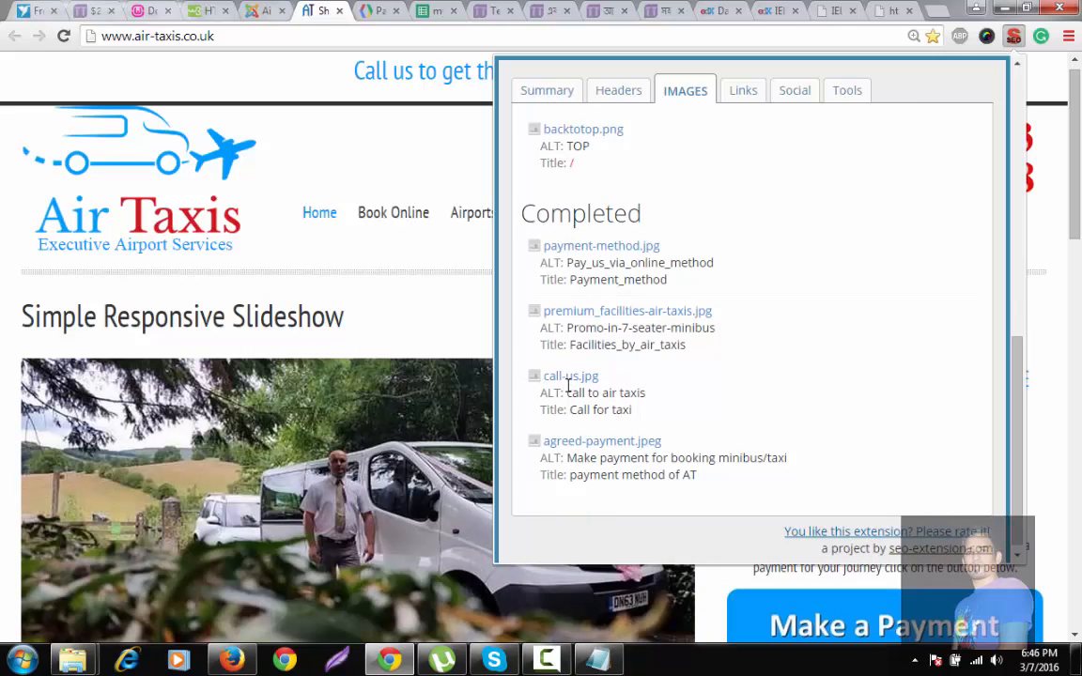
pyautogui.moveTo(588, 394)
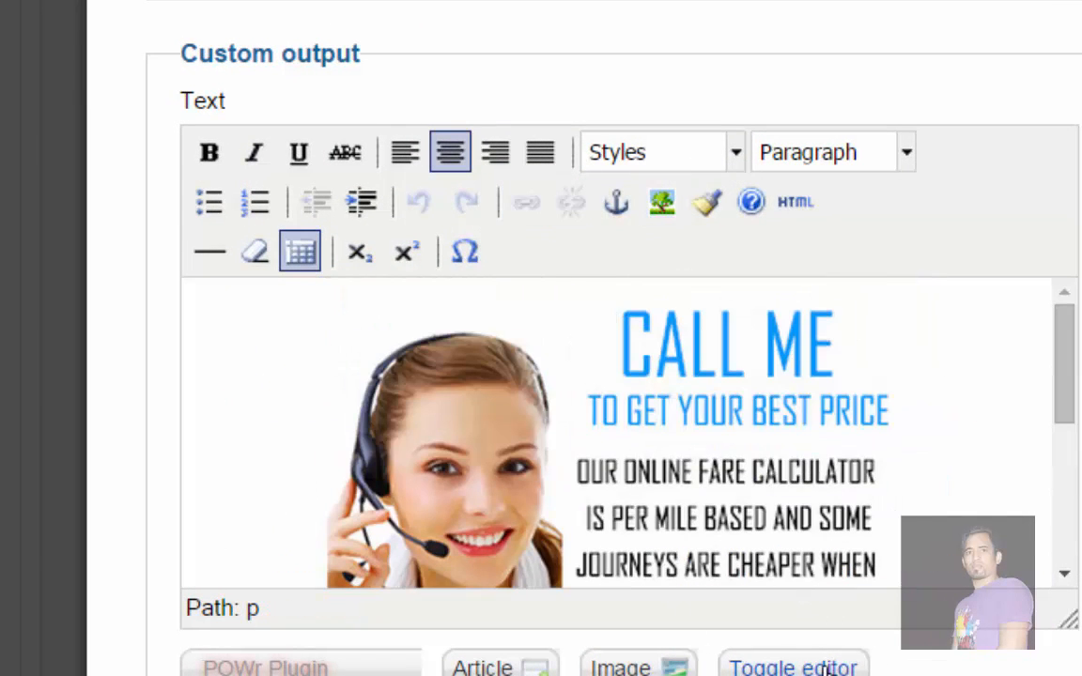
# Toggle the editor so the Make a Payment content shows as raw HTML source
pyautogui.click(793, 665)
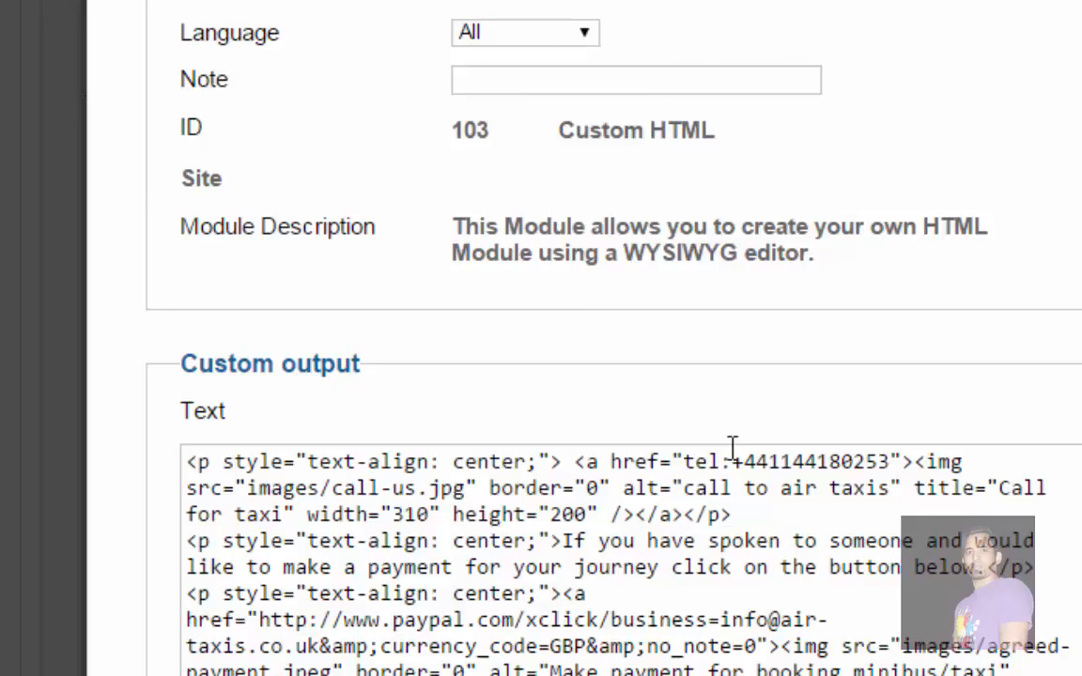
# Change call-us.jpg's alt attribute from 'call to air taxis' to 'call us in air taxis'
pyautogui.scroll(-3)
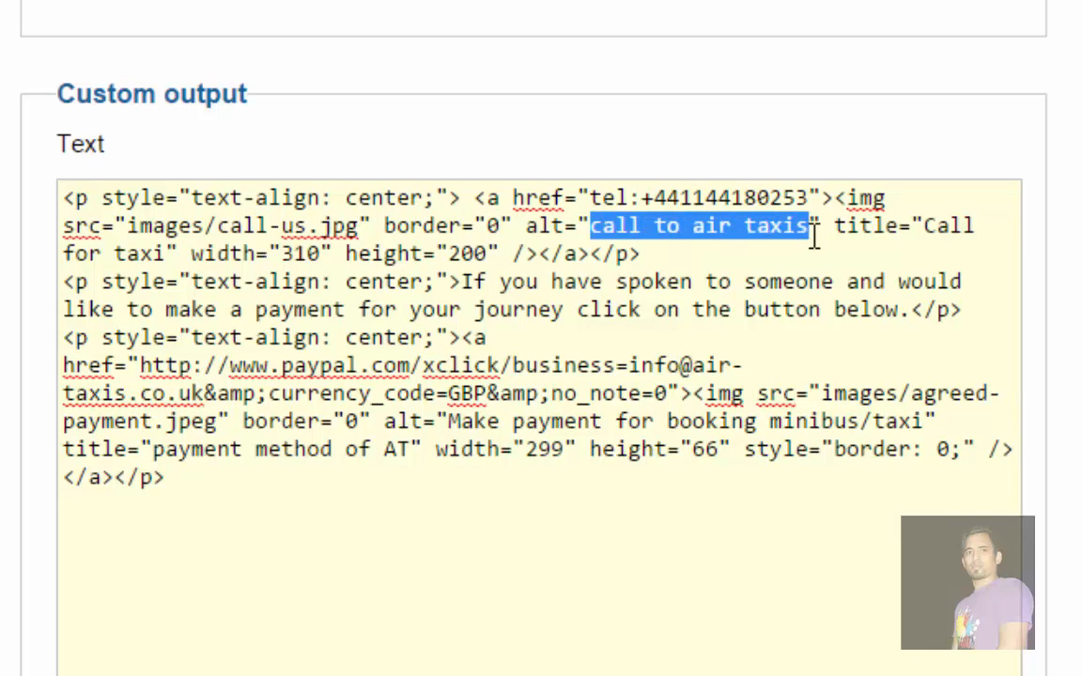
pyautogui.moveTo(789, 235)
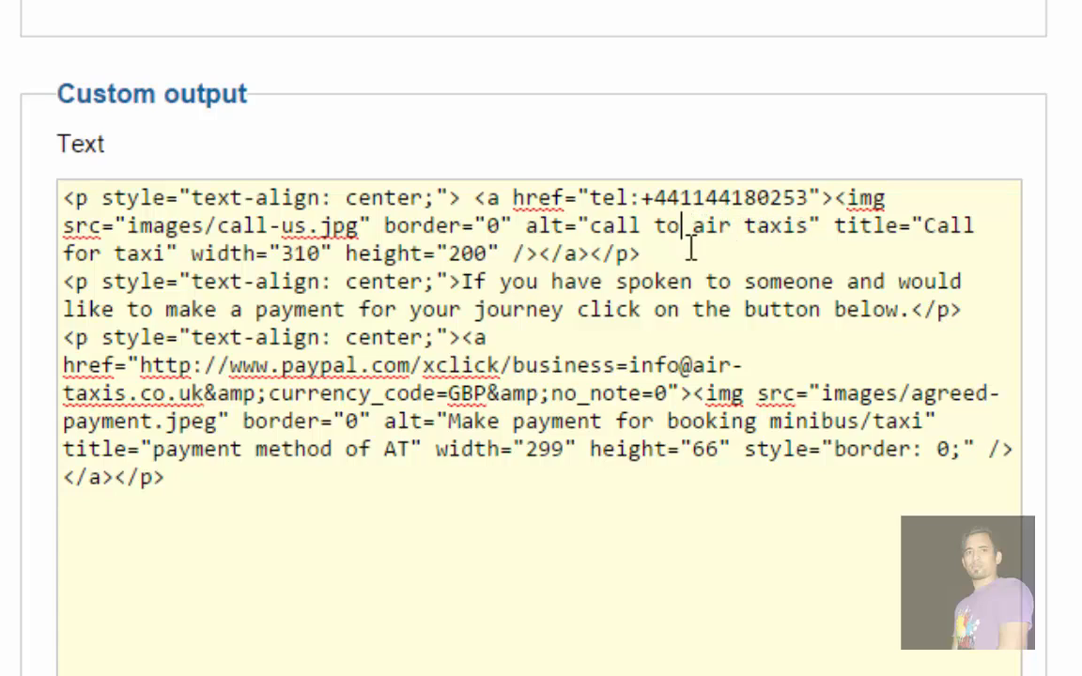
pyautogui.press('Backspace')
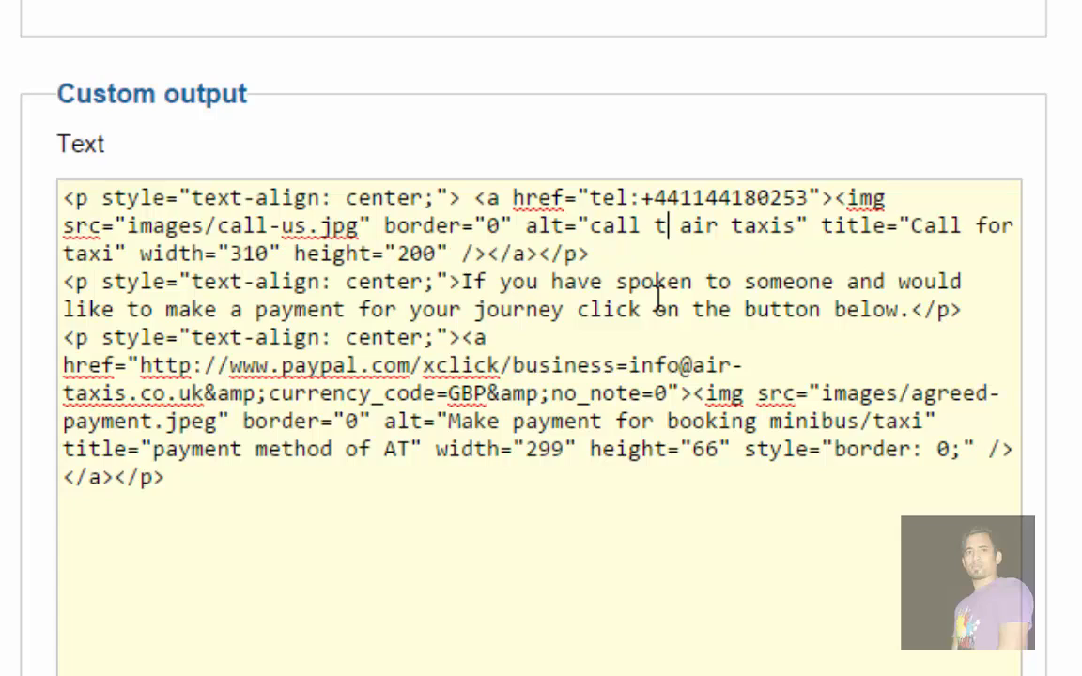
pyautogui.press('Backspace')
pyautogui.write('us')
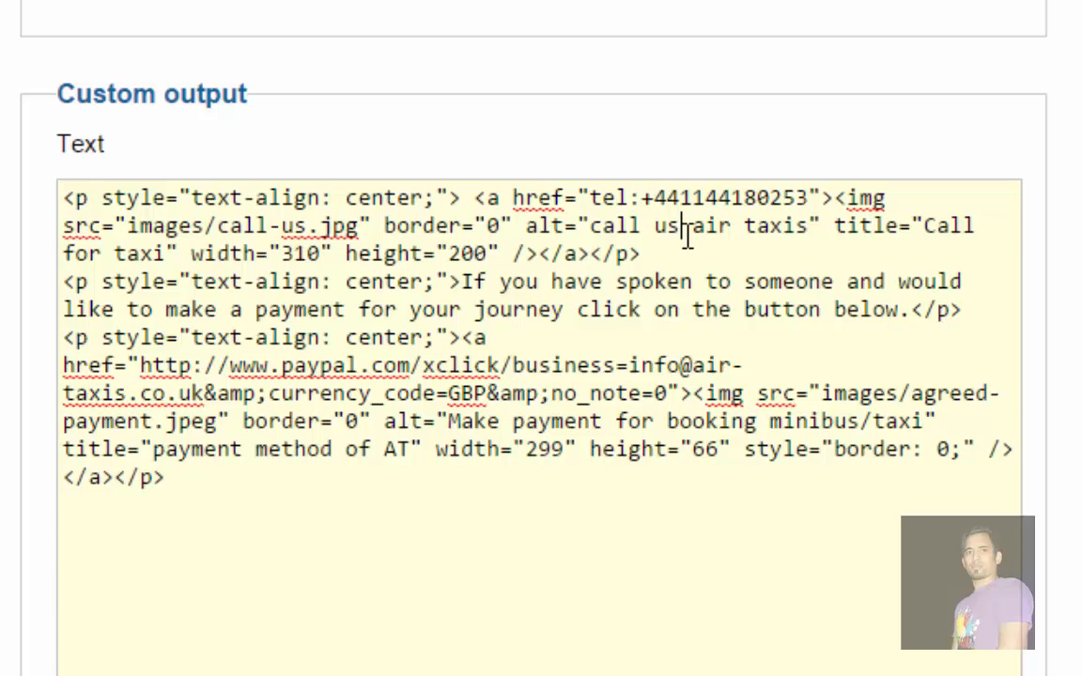
pyautogui.write('in')
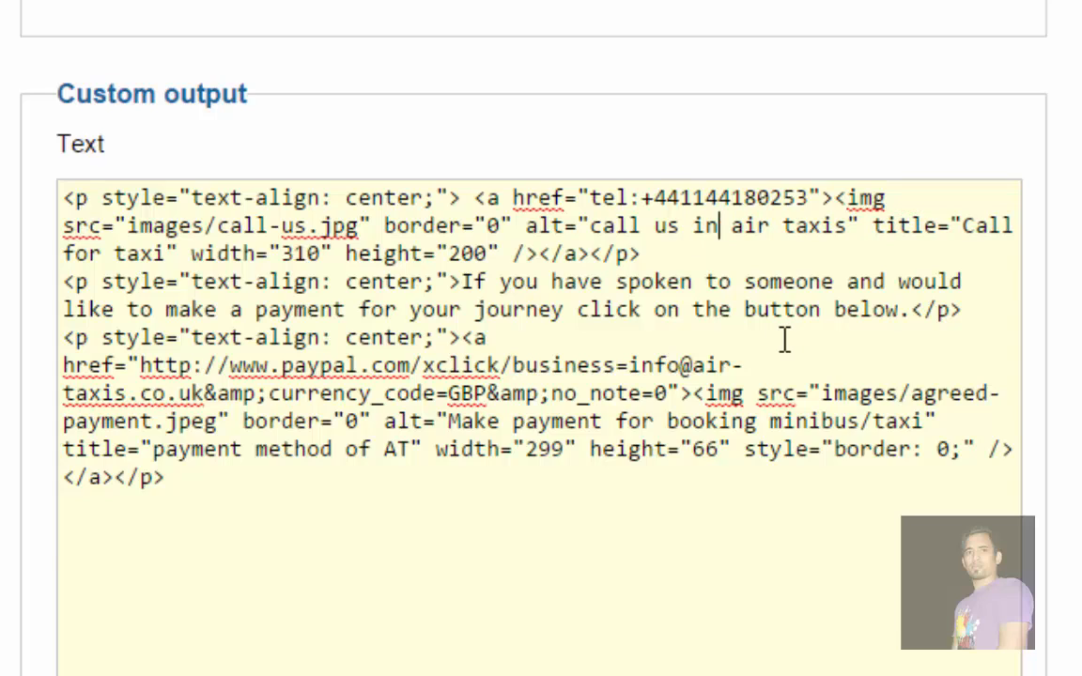
pyautogui.scroll(-3)
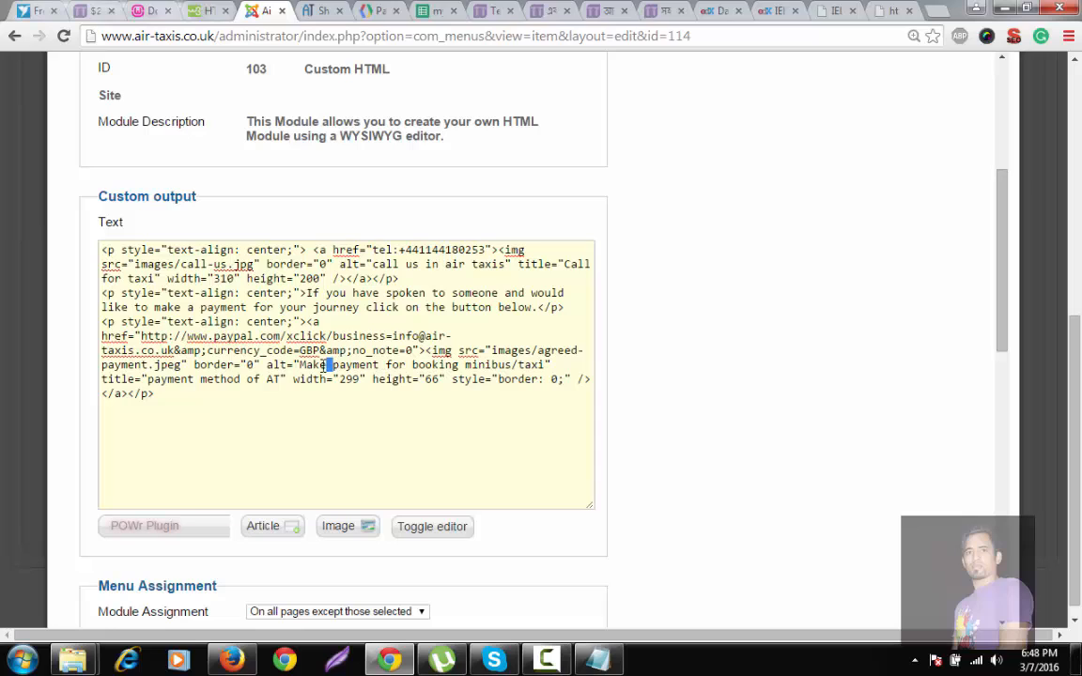
# Set the payment image's alt to 'payment for booking minibus/taxi' and title to 'payment method'
pyautogui.doubleClick(313, 364)
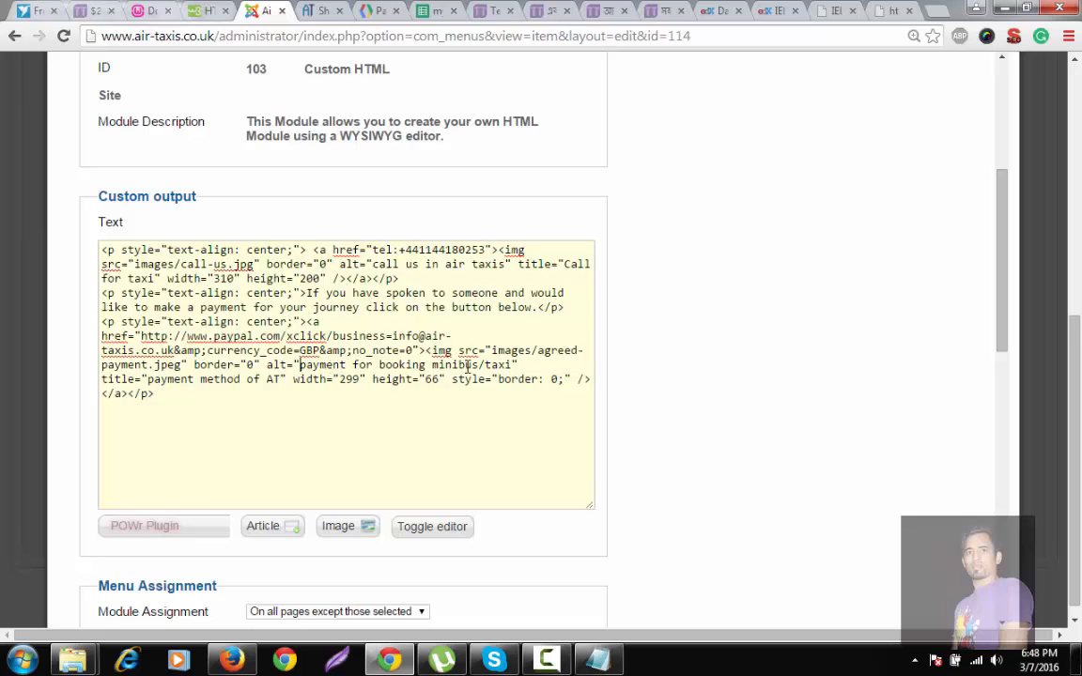
pyautogui.scroll(-3)
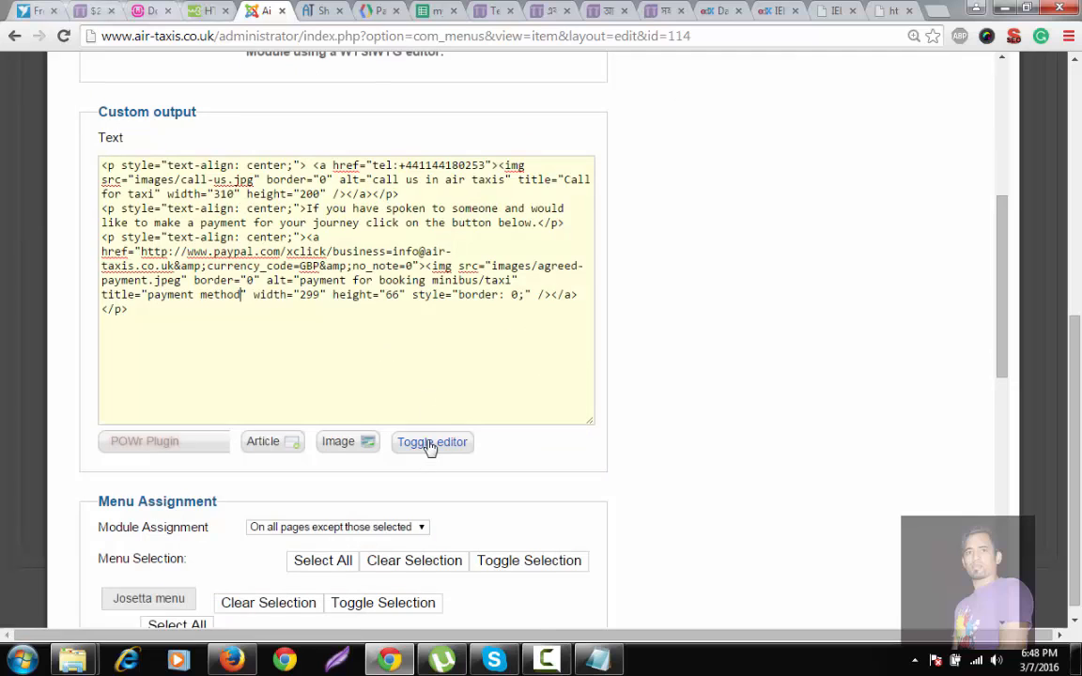
# Save and close the Make a Payment module, then save and close the Home menu item
pyautogui.click(433, 441)
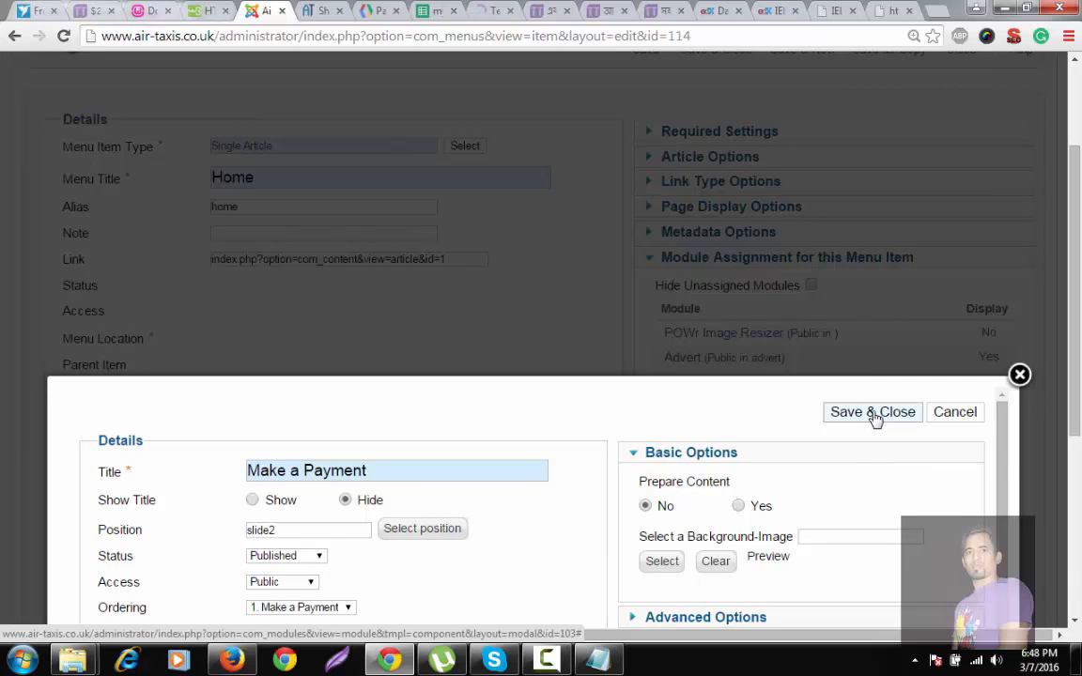
pyautogui.click(872, 411)
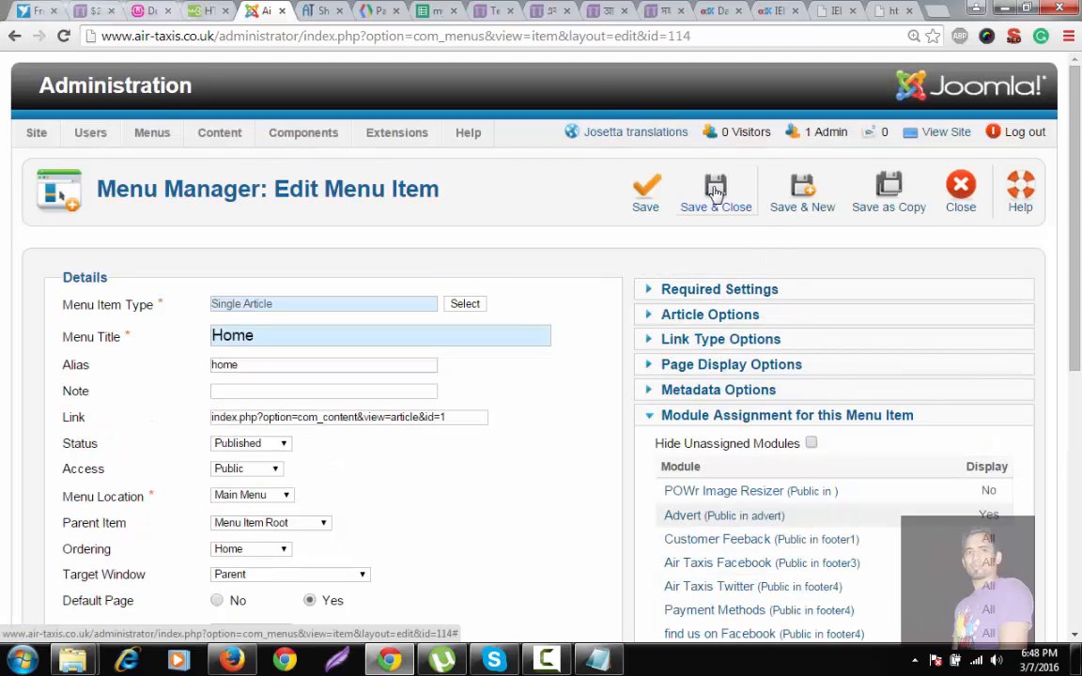
pyautogui.click(715, 188)
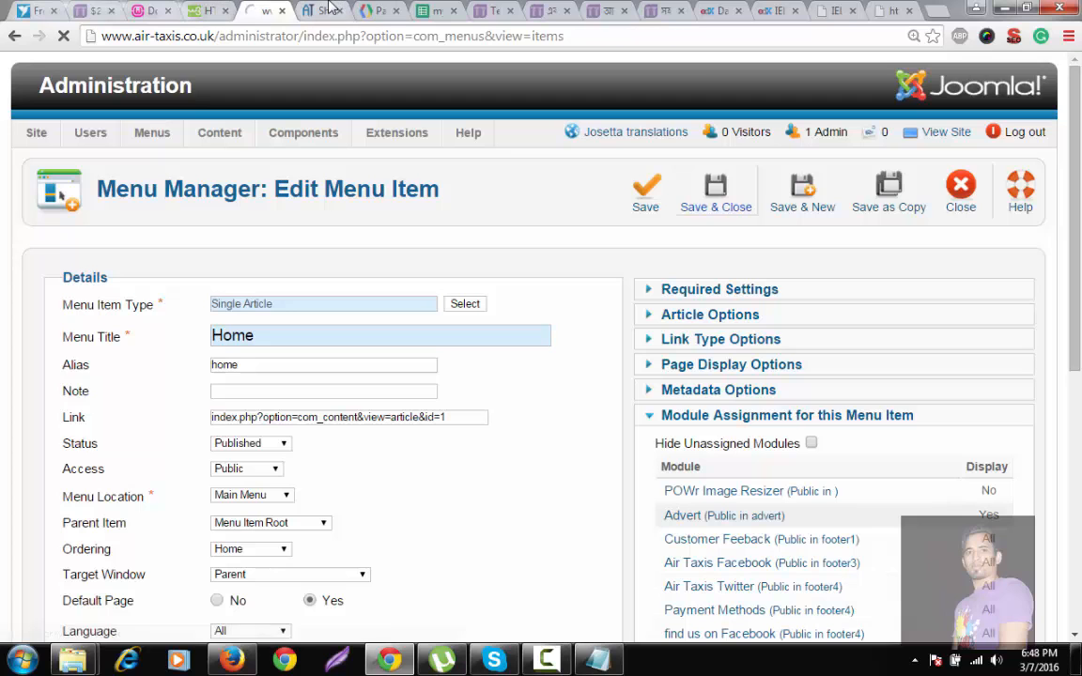
pyautogui.click(716, 188)
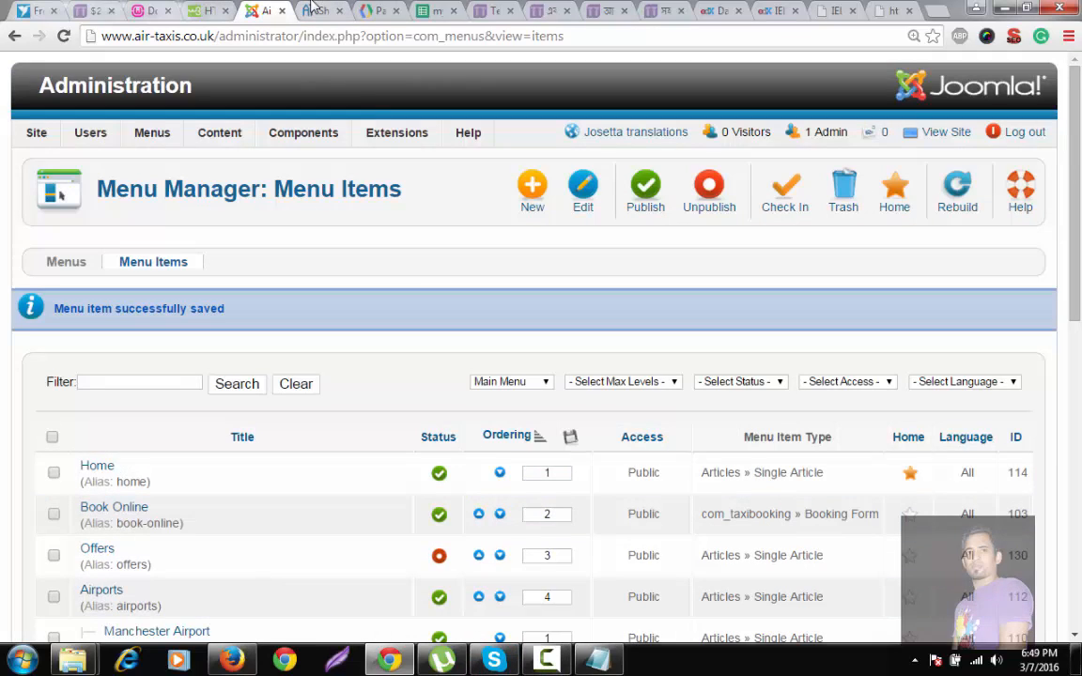
pyautogui.click(323, 11)
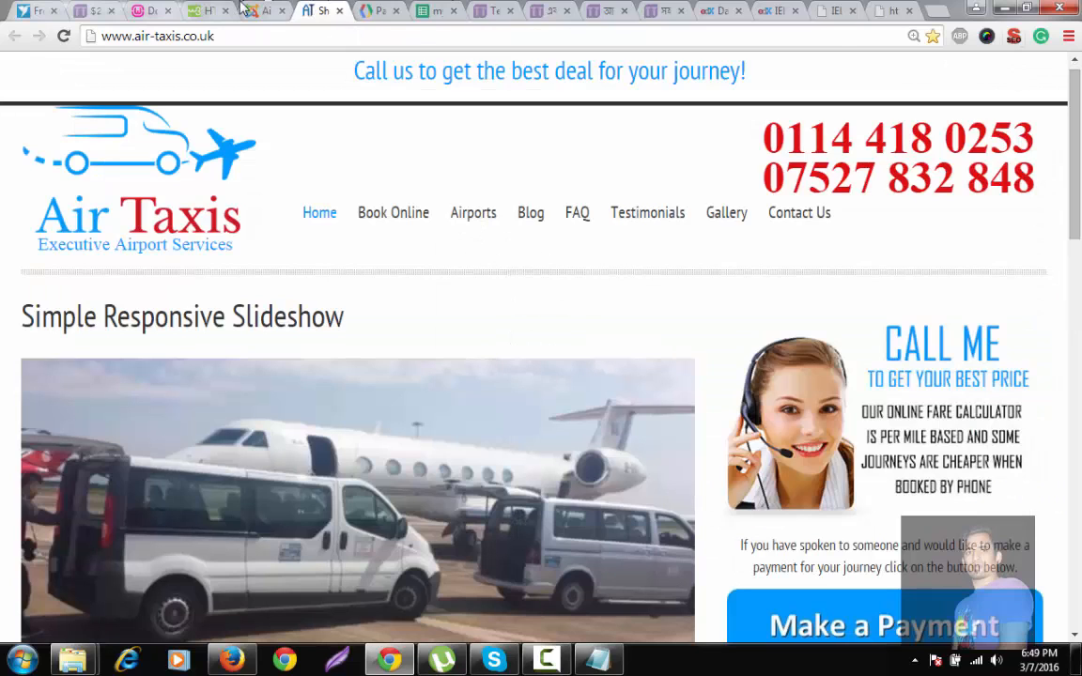
pyautogui.moveTo(64, 36)
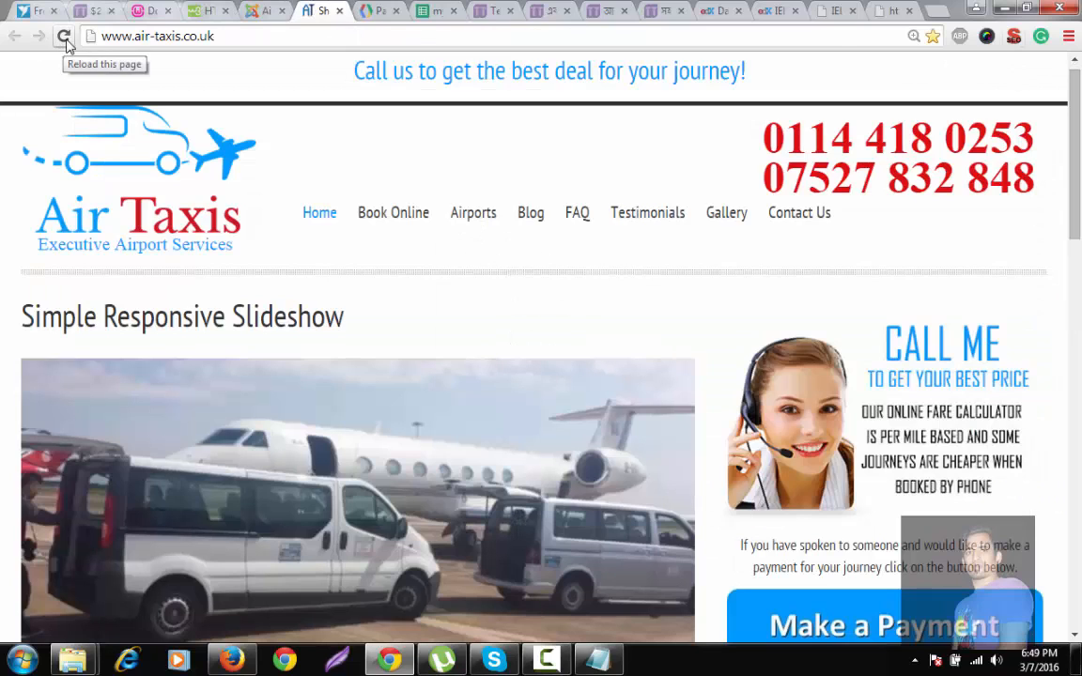
pyautogui.click(64, 35)
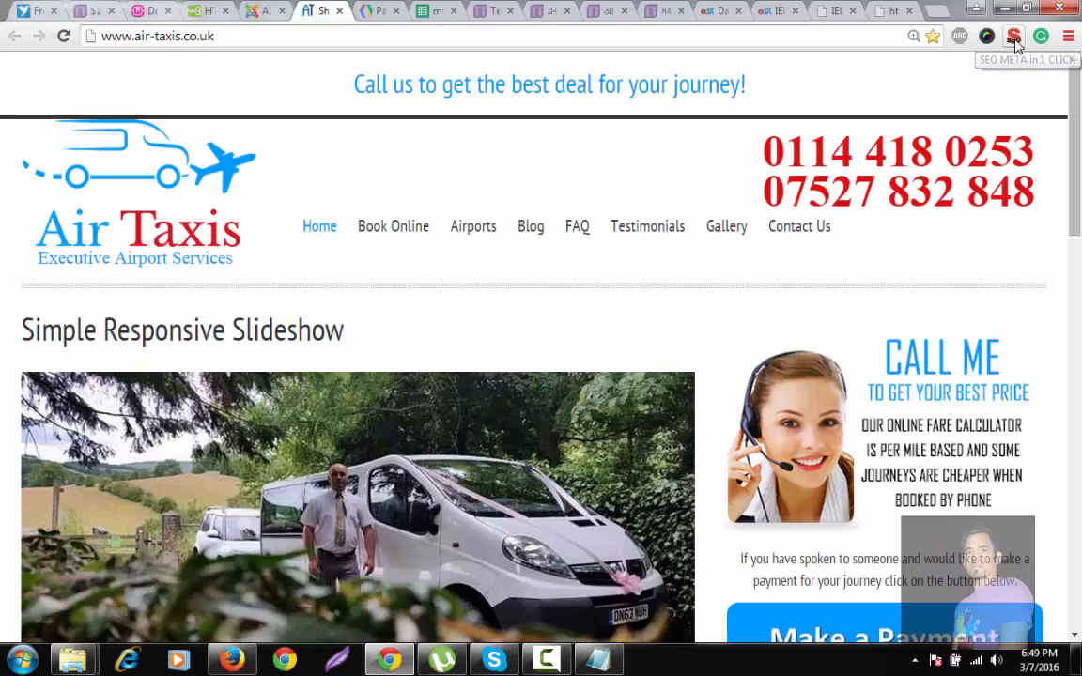
pyautogui.click(1015, 36)
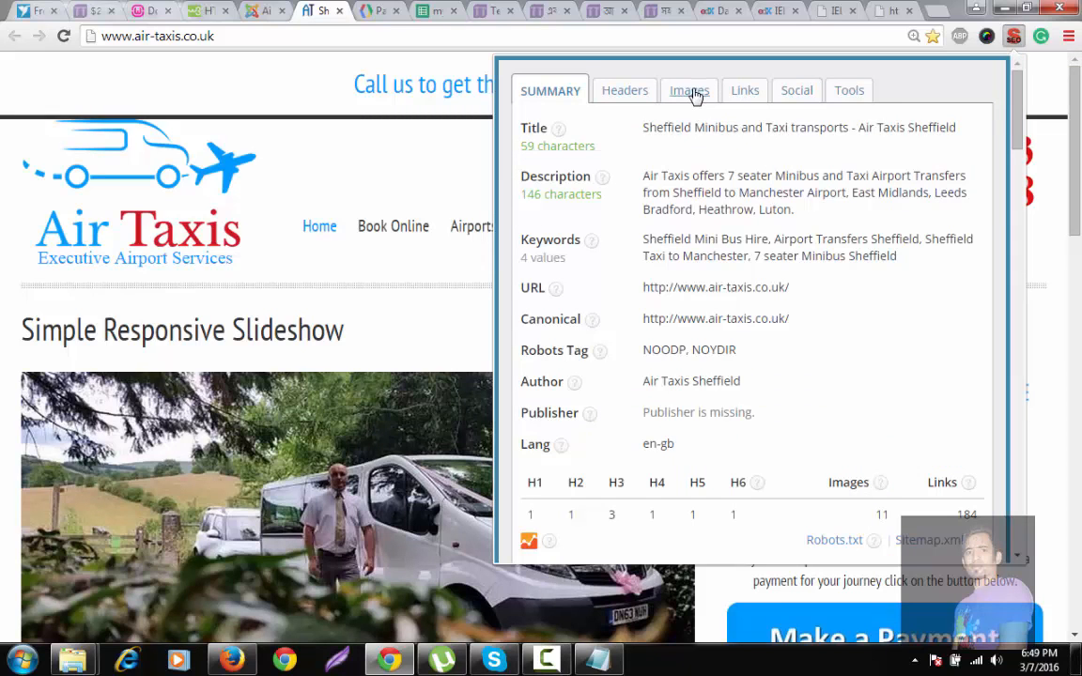
pyautogui.click(688, 90)
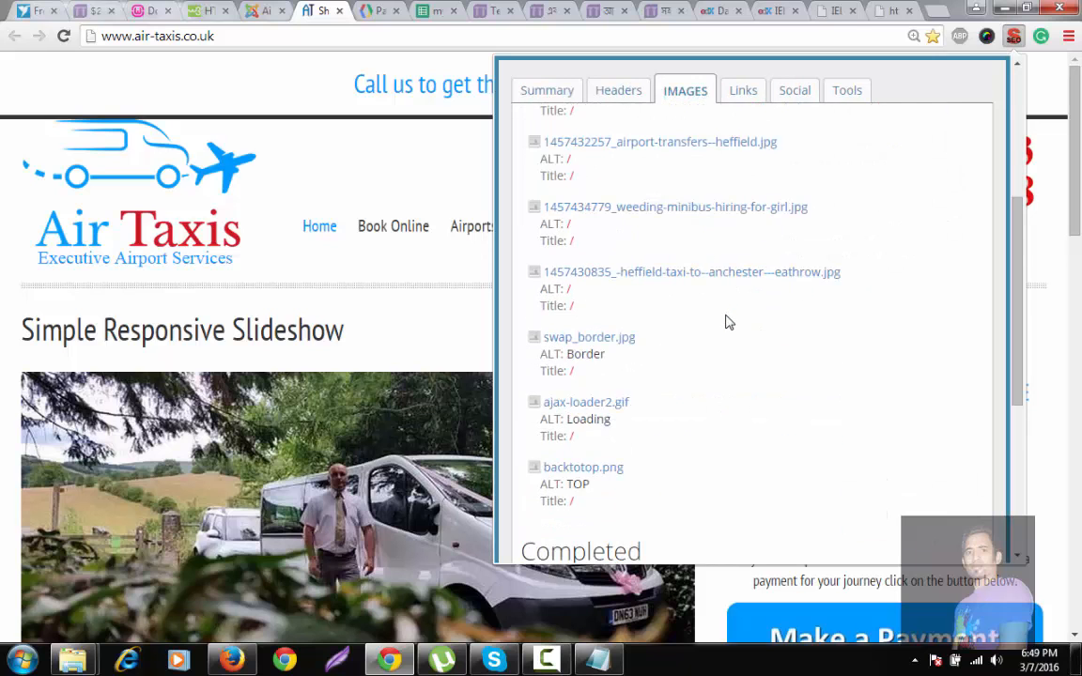
pyautogui.scroll(-3)
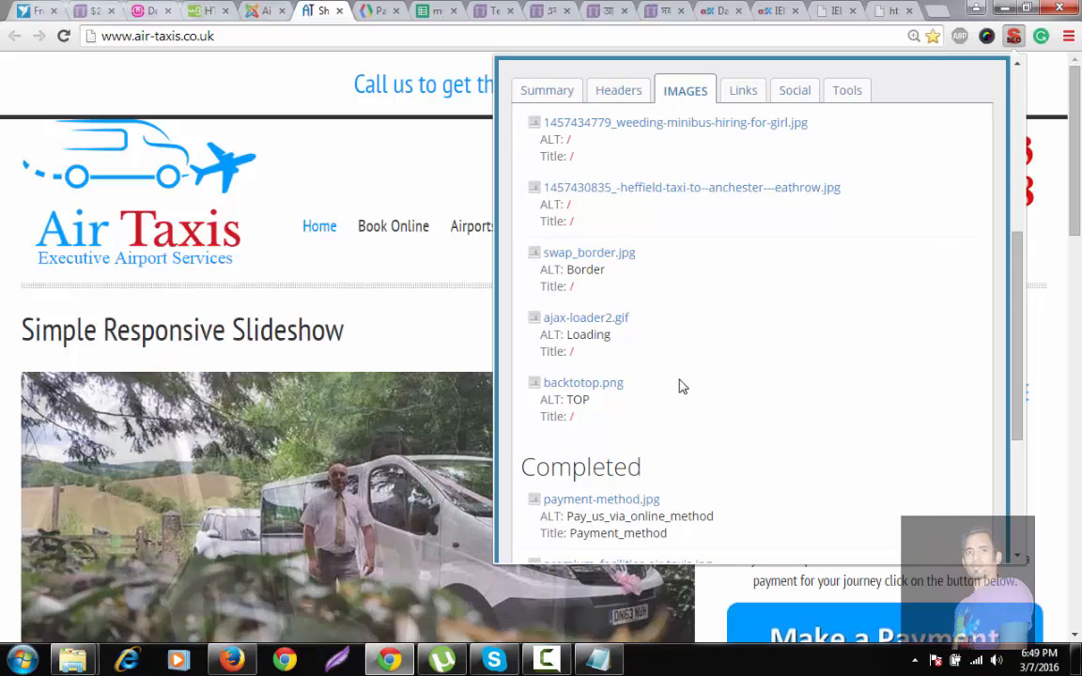
pyautogui.scroll(-3)
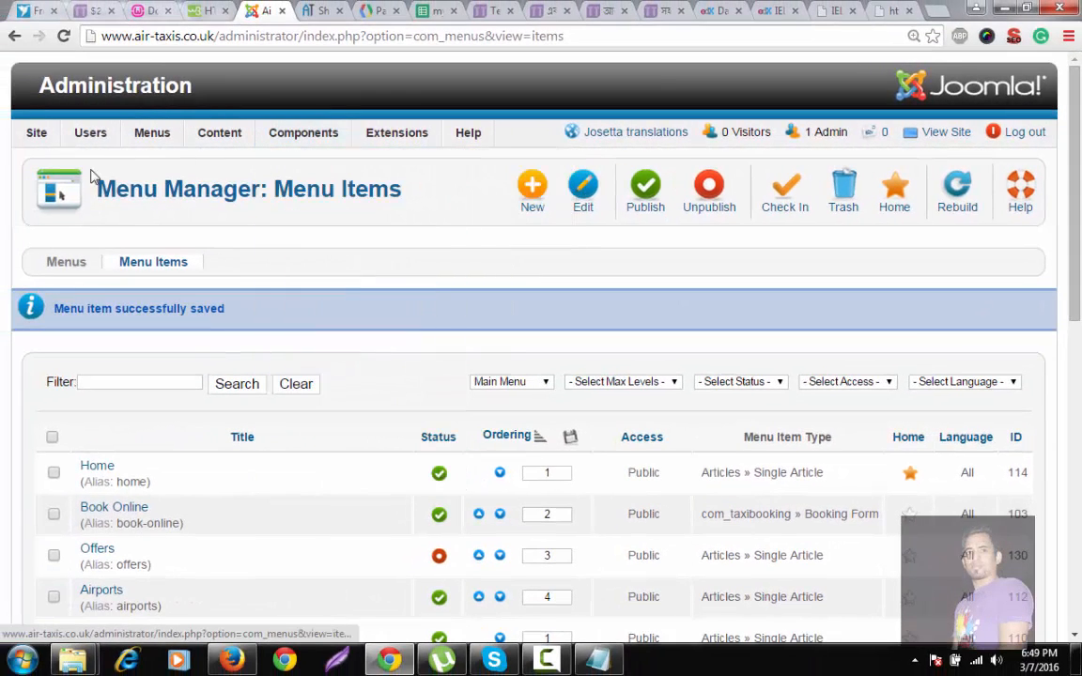
# On the live site tab, check the SEO report's four completed images including agreed-payment.jpeg
pyautogui.click(466, 131)
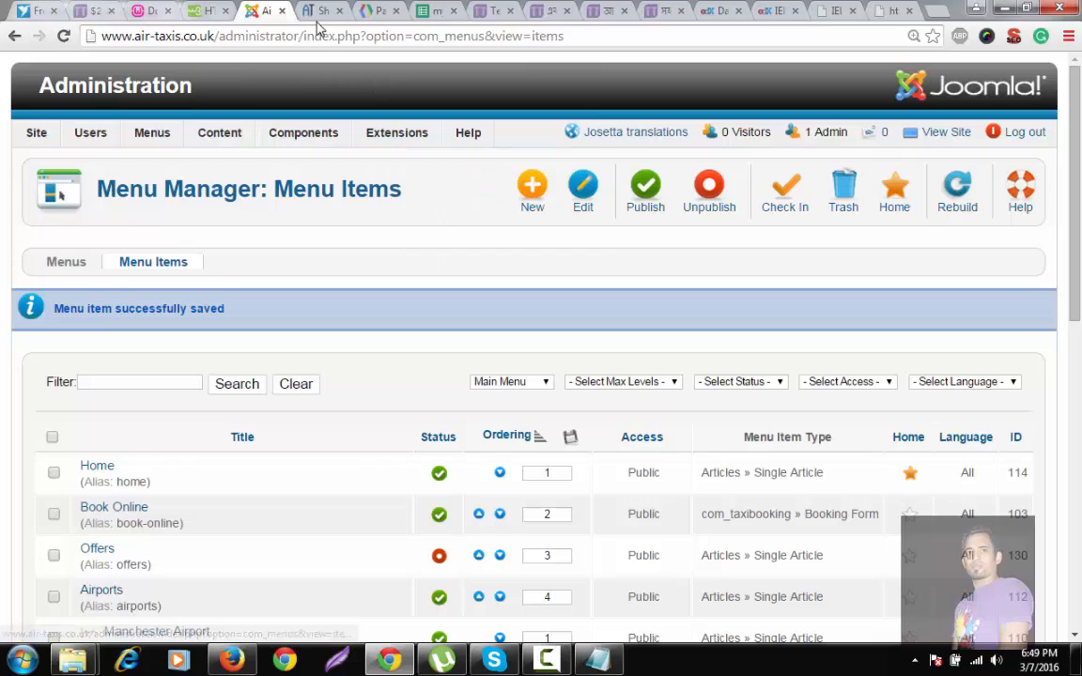
pyautogui.moveTo(324, 12)
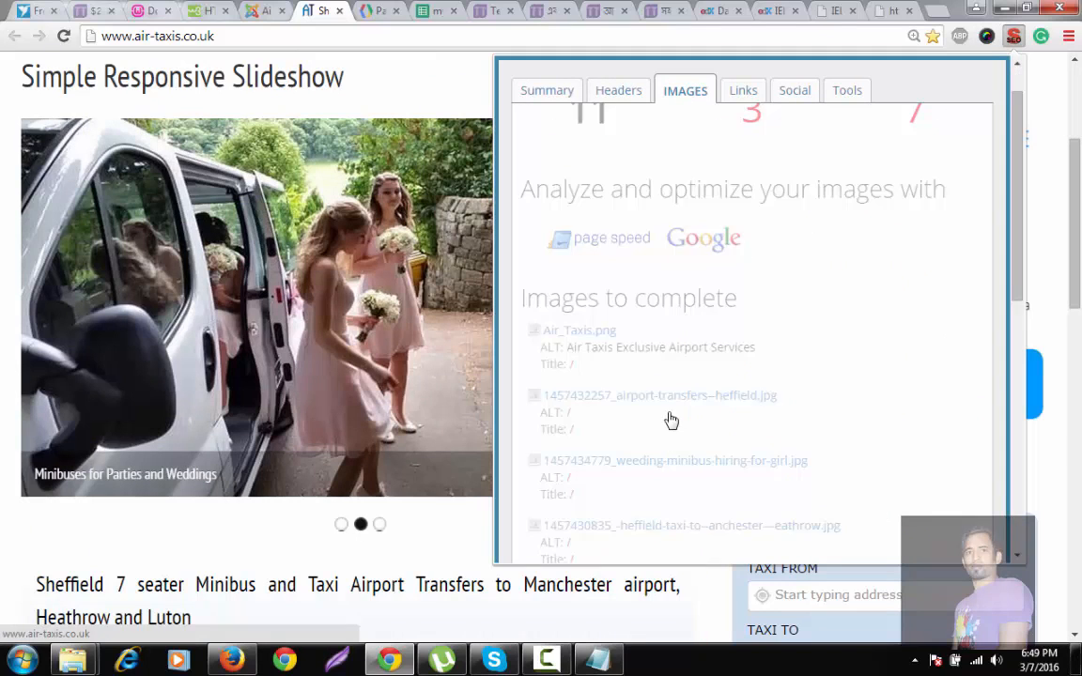
pyautogui.scroll(-3)
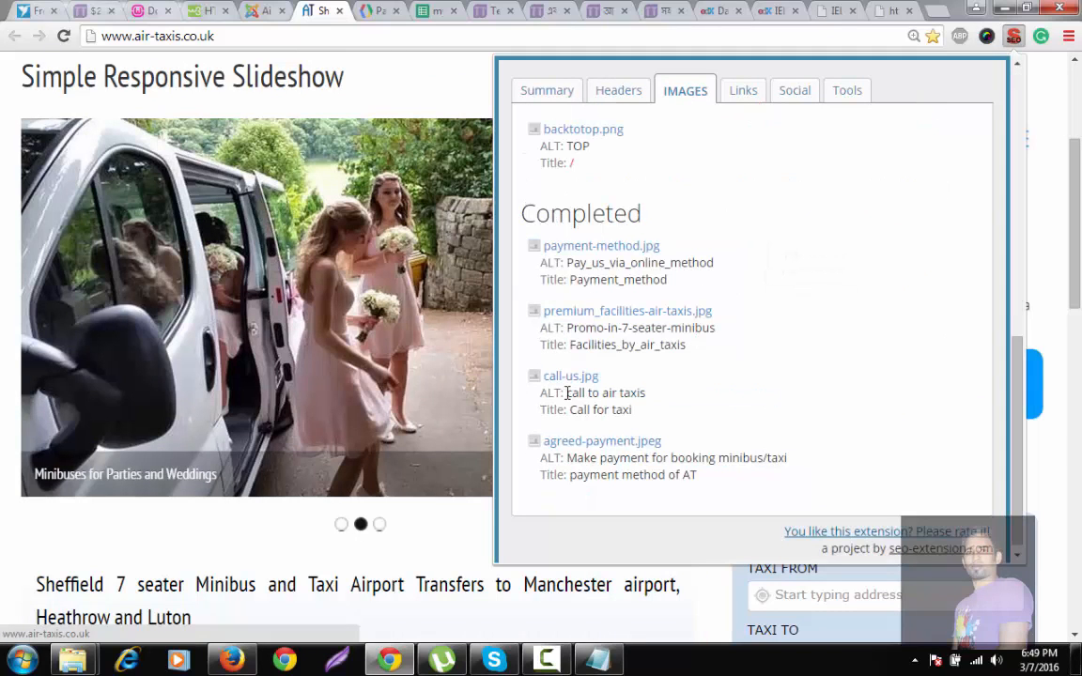